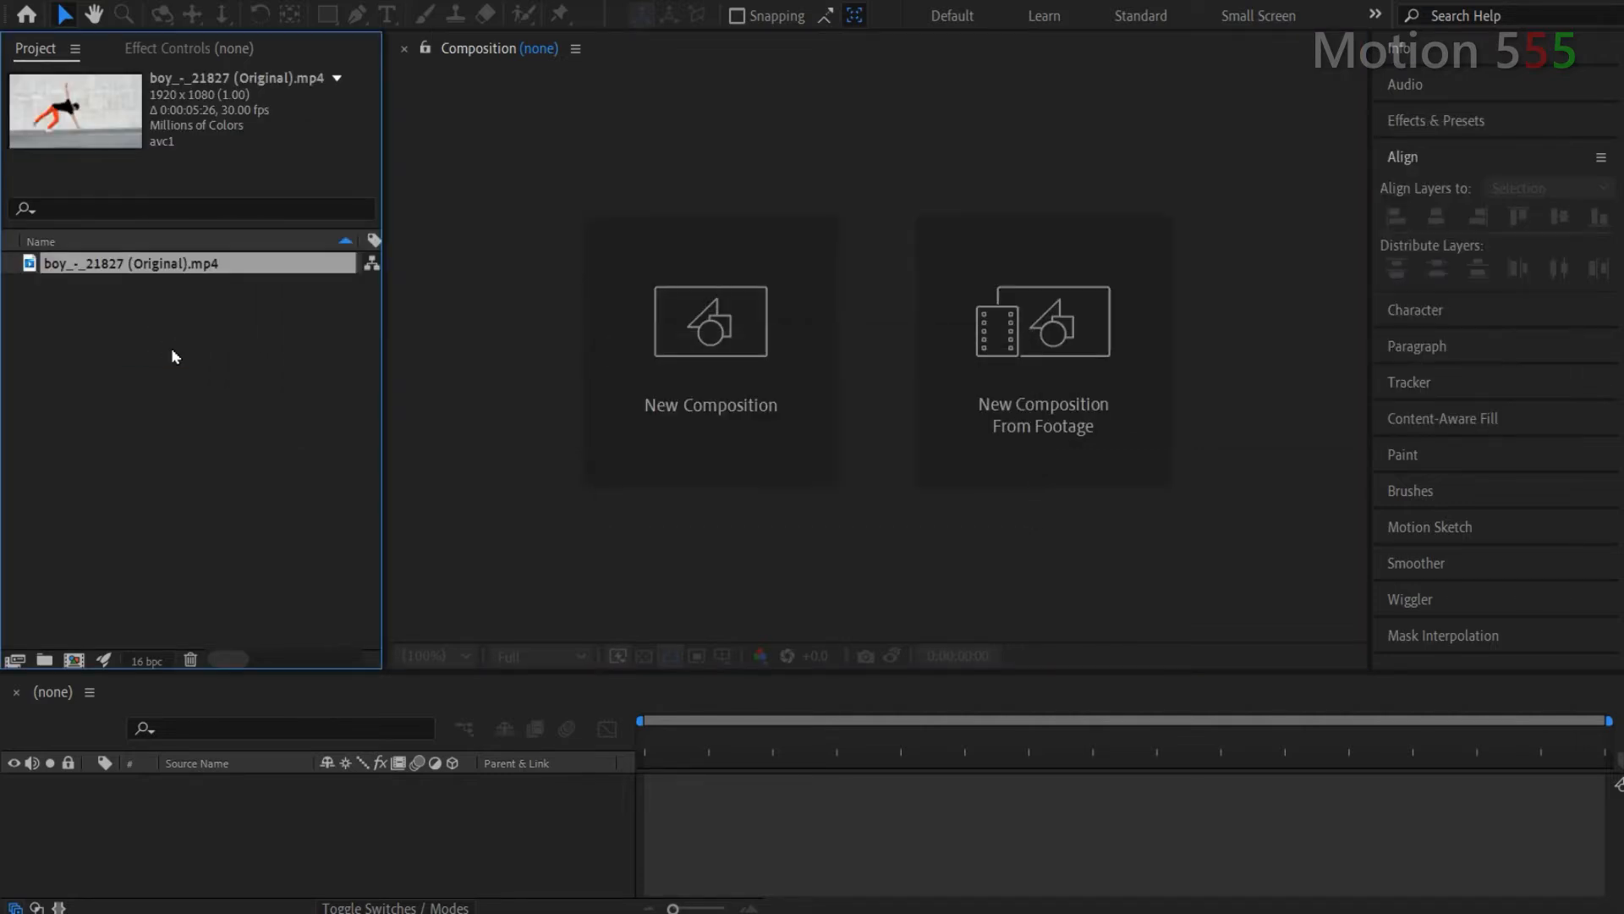
{"action": "mouse_move", "coordinate": [871, 594]}
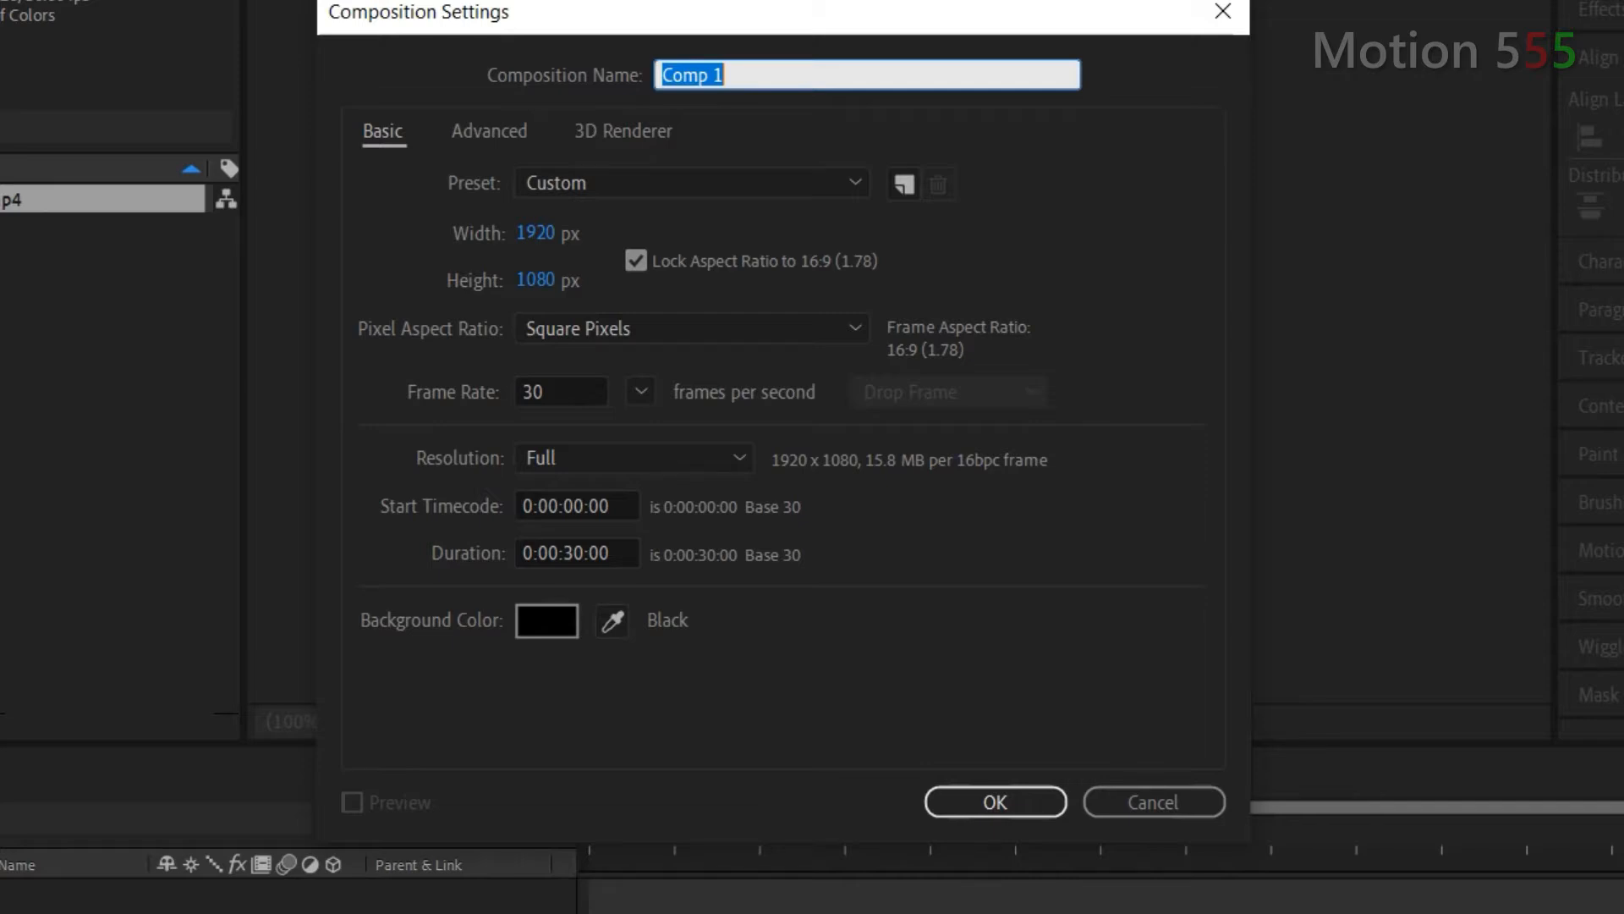
Step: Create the 1920×1080, 30 fps, 30-second composition named Motion
{"action": "type", "text": "Motion"}
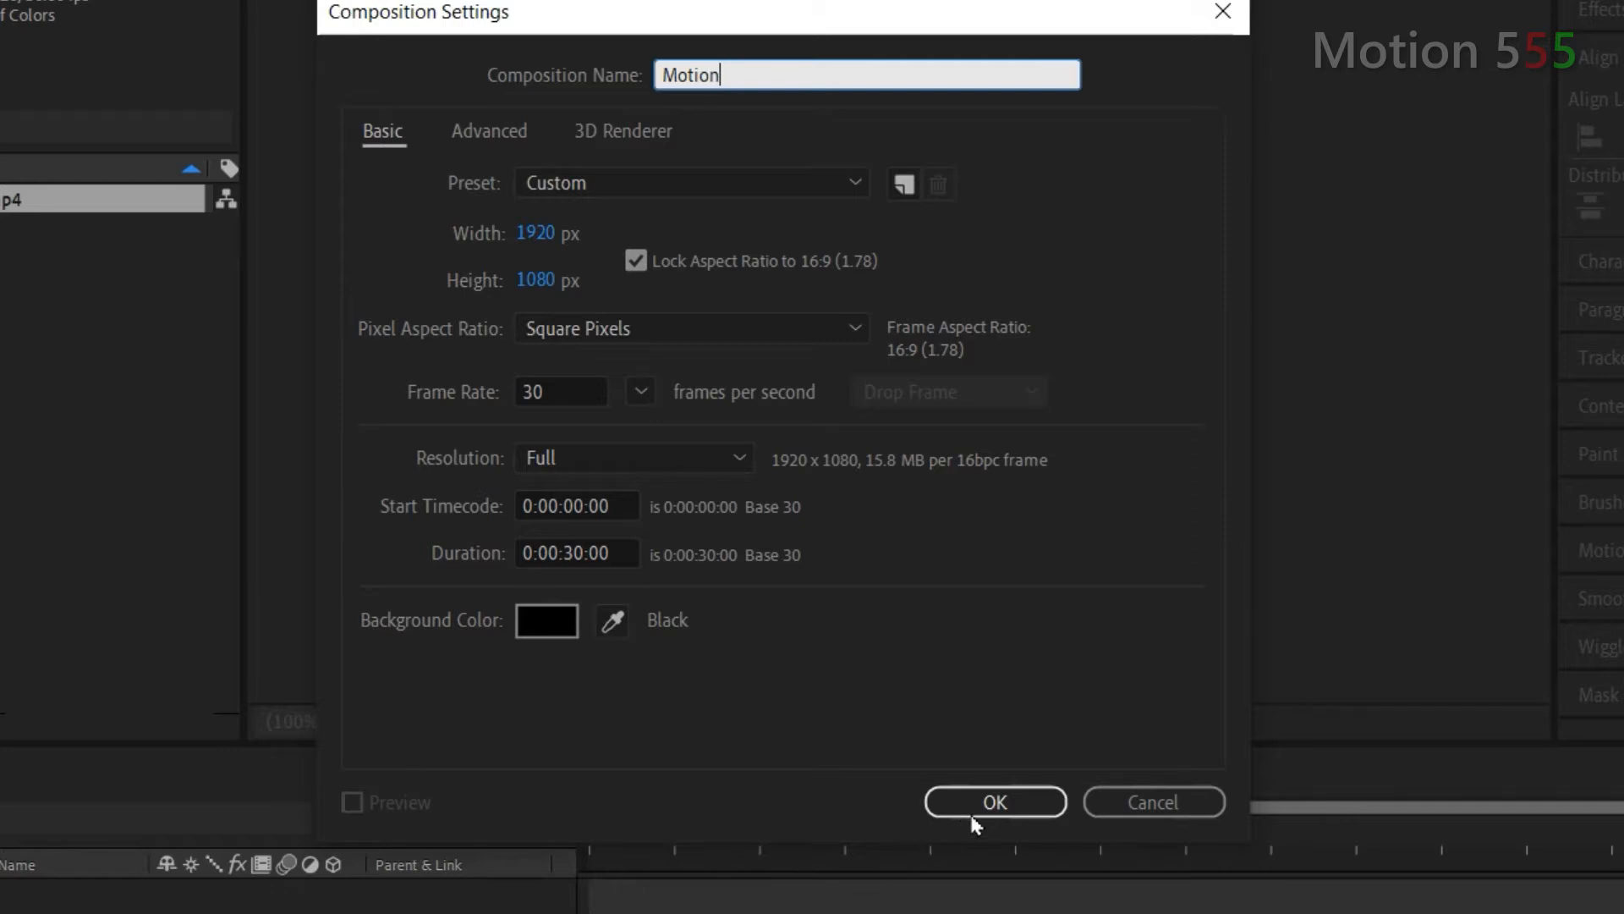
{"action": "left_click", "coordinate": [993, 802]}
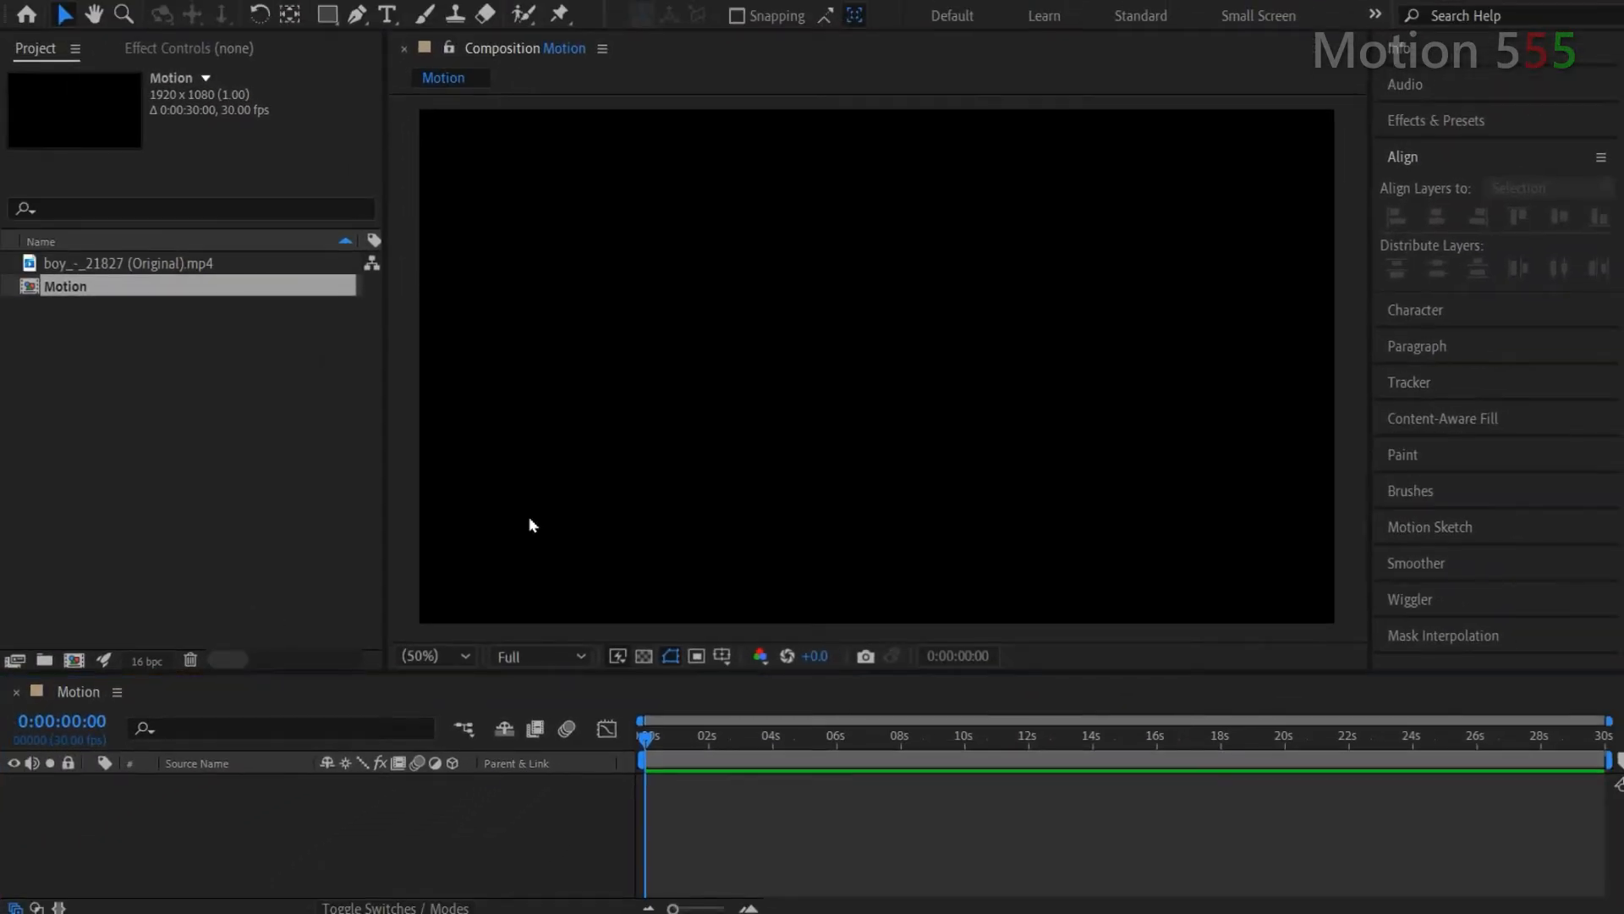
{"action": "mouse_move", "coordinate": [391, 487]}
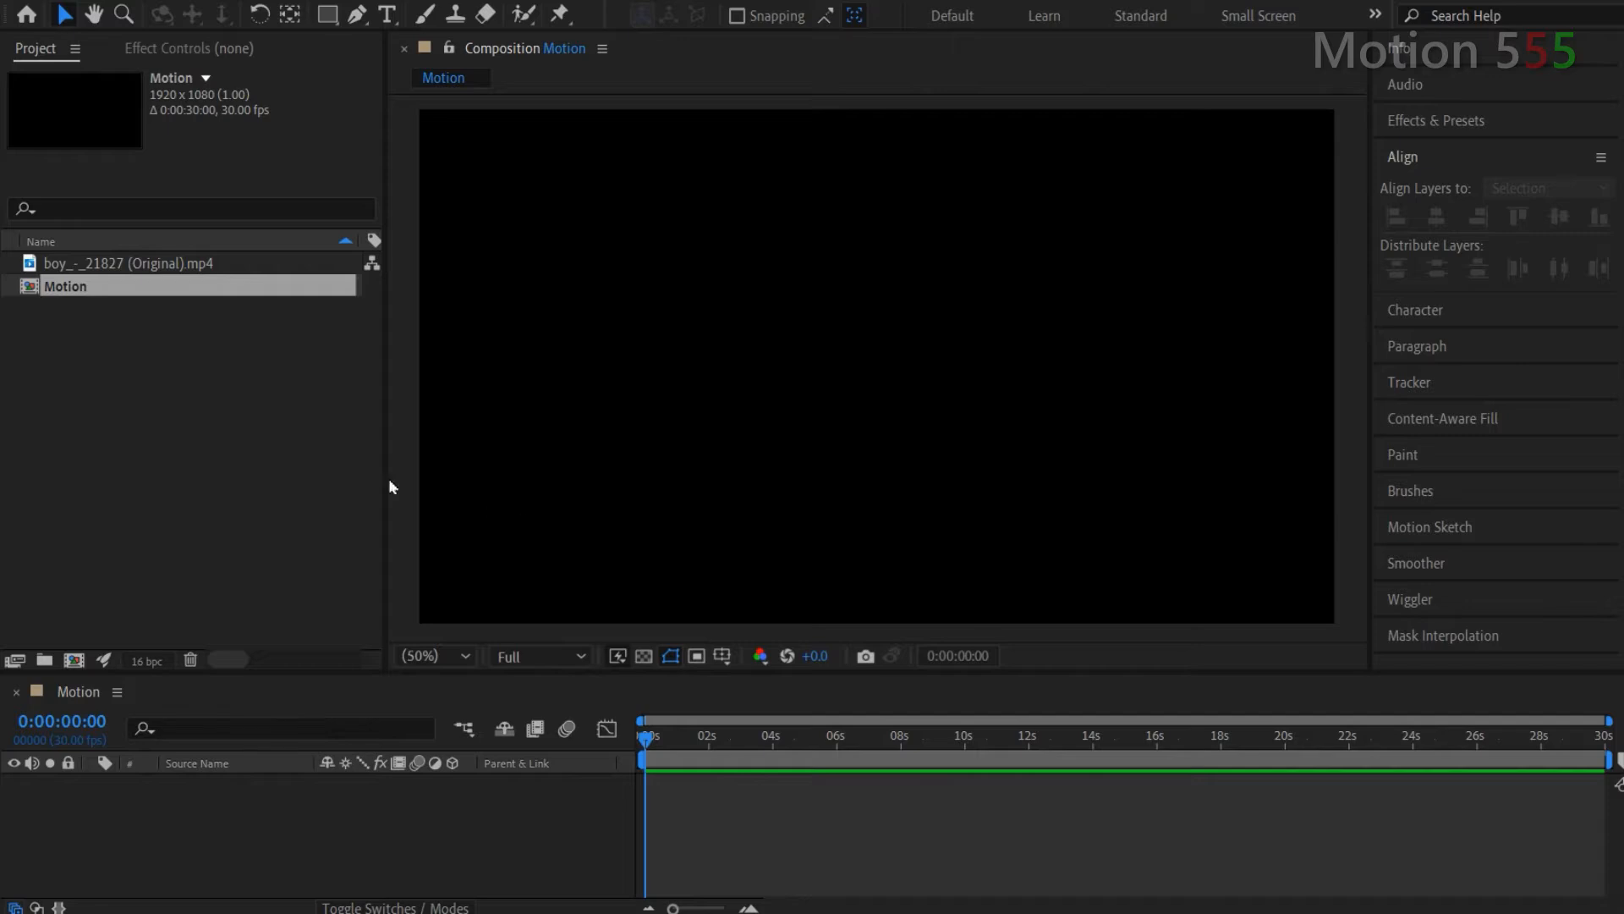
Step: Place the boy_-_21827 (Original).mp4 dance clip as a layer in the Motion timeline
{"action": "left_click", "coordinate": [150, 264]}
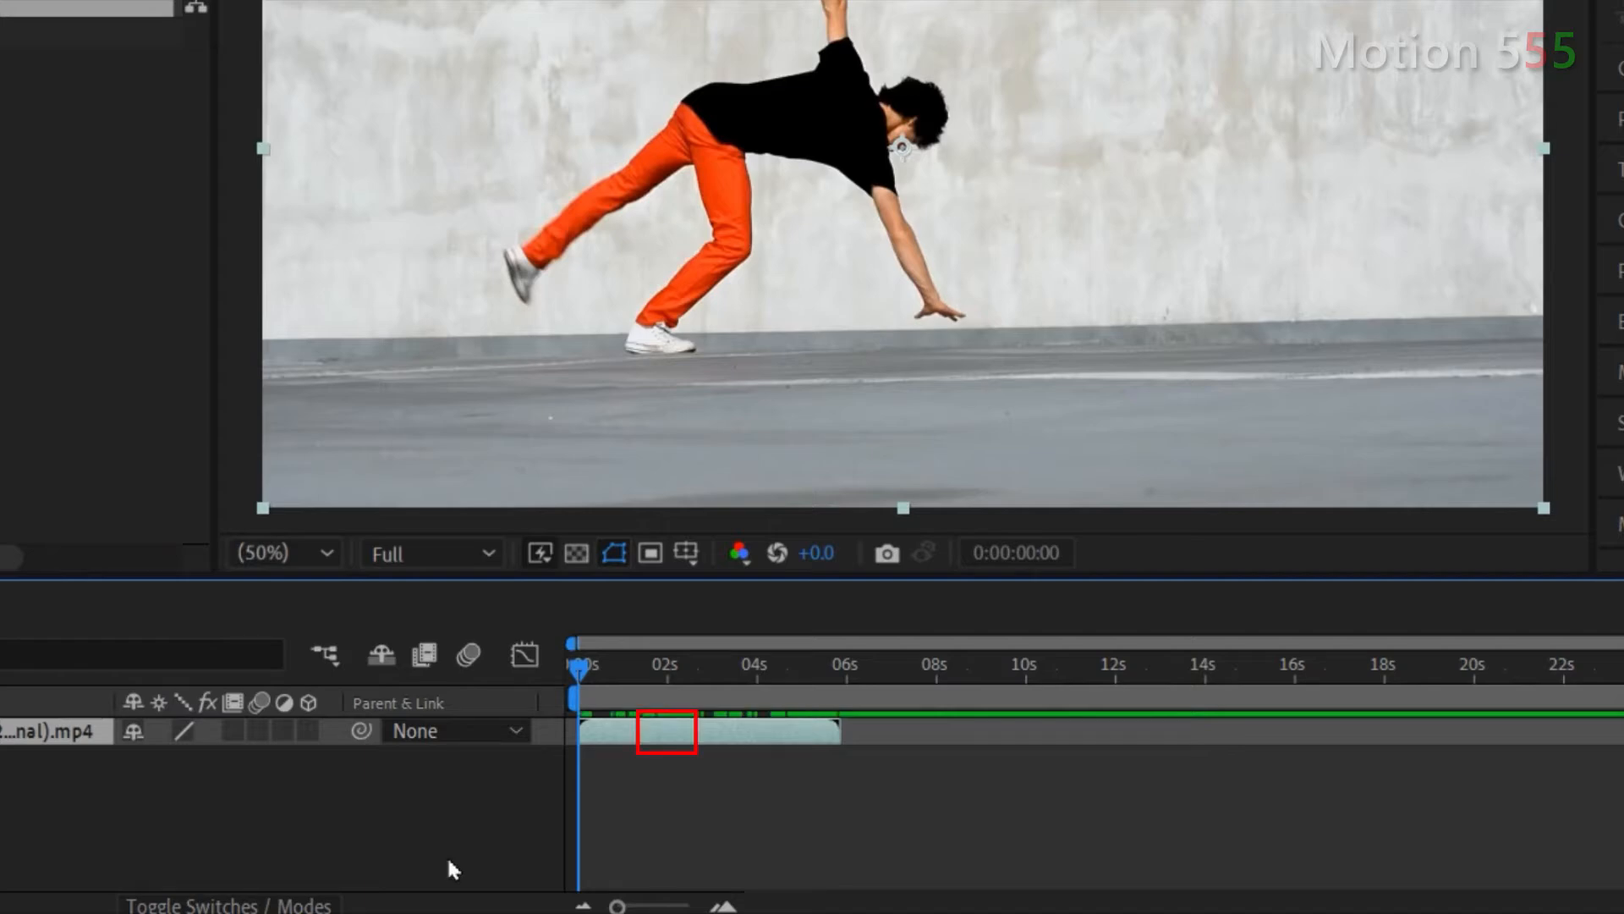
Step: Select the dance layer and mark the slow-motion start and end at 1:15 and 2:07
{"action": "left_click", "coordinate": [768, 731]}
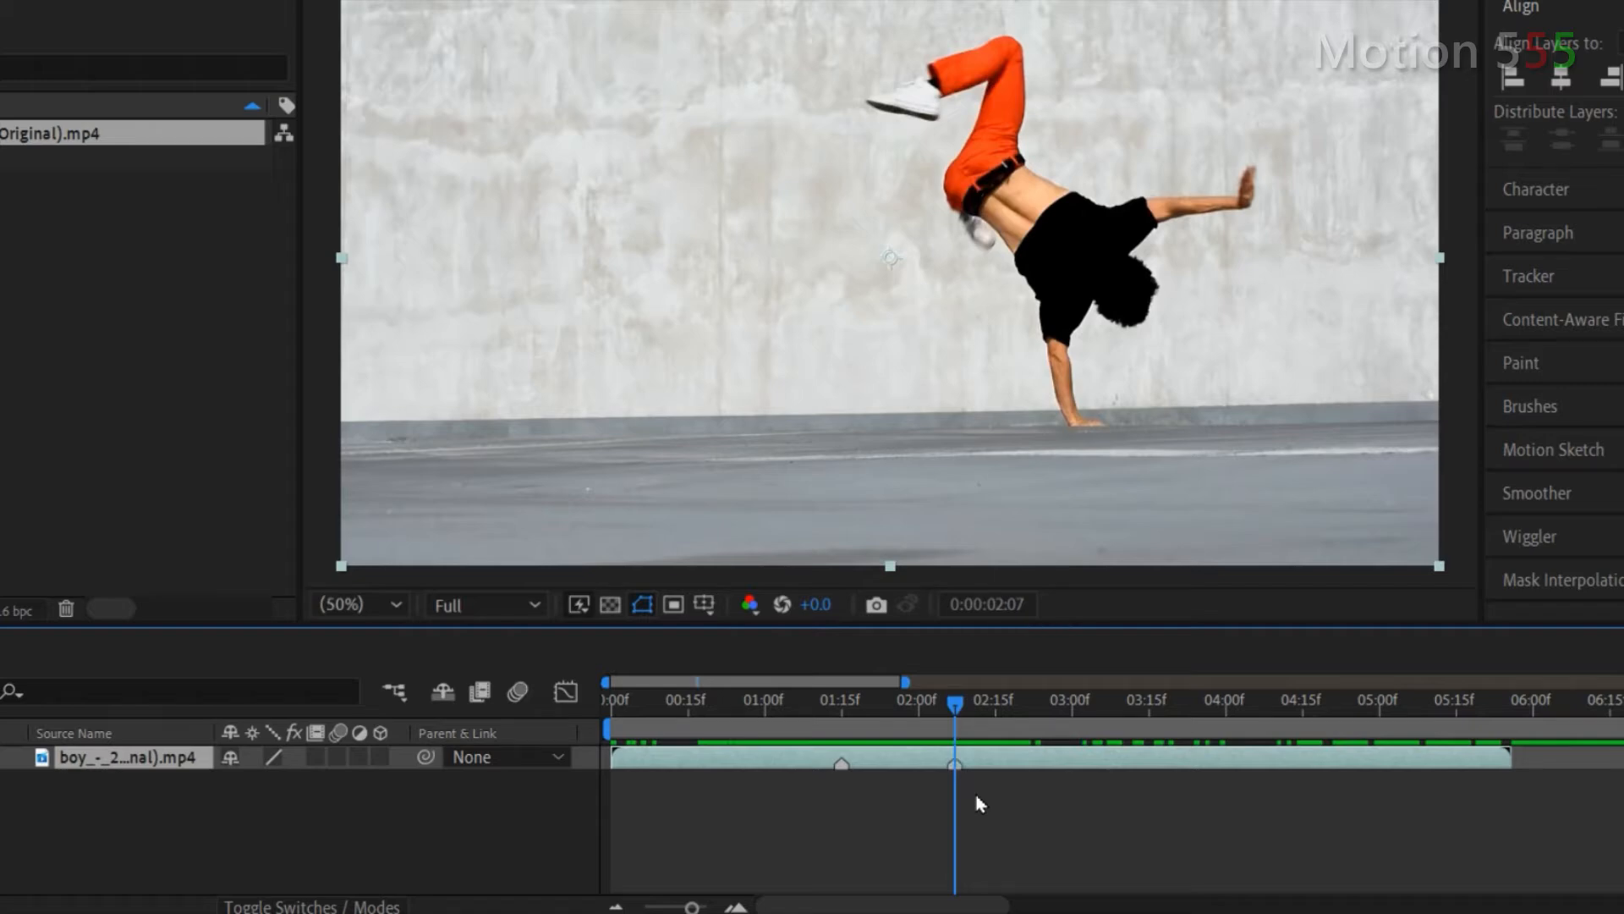
{"action": "mouse_move", "coordinate": [998, 857]}
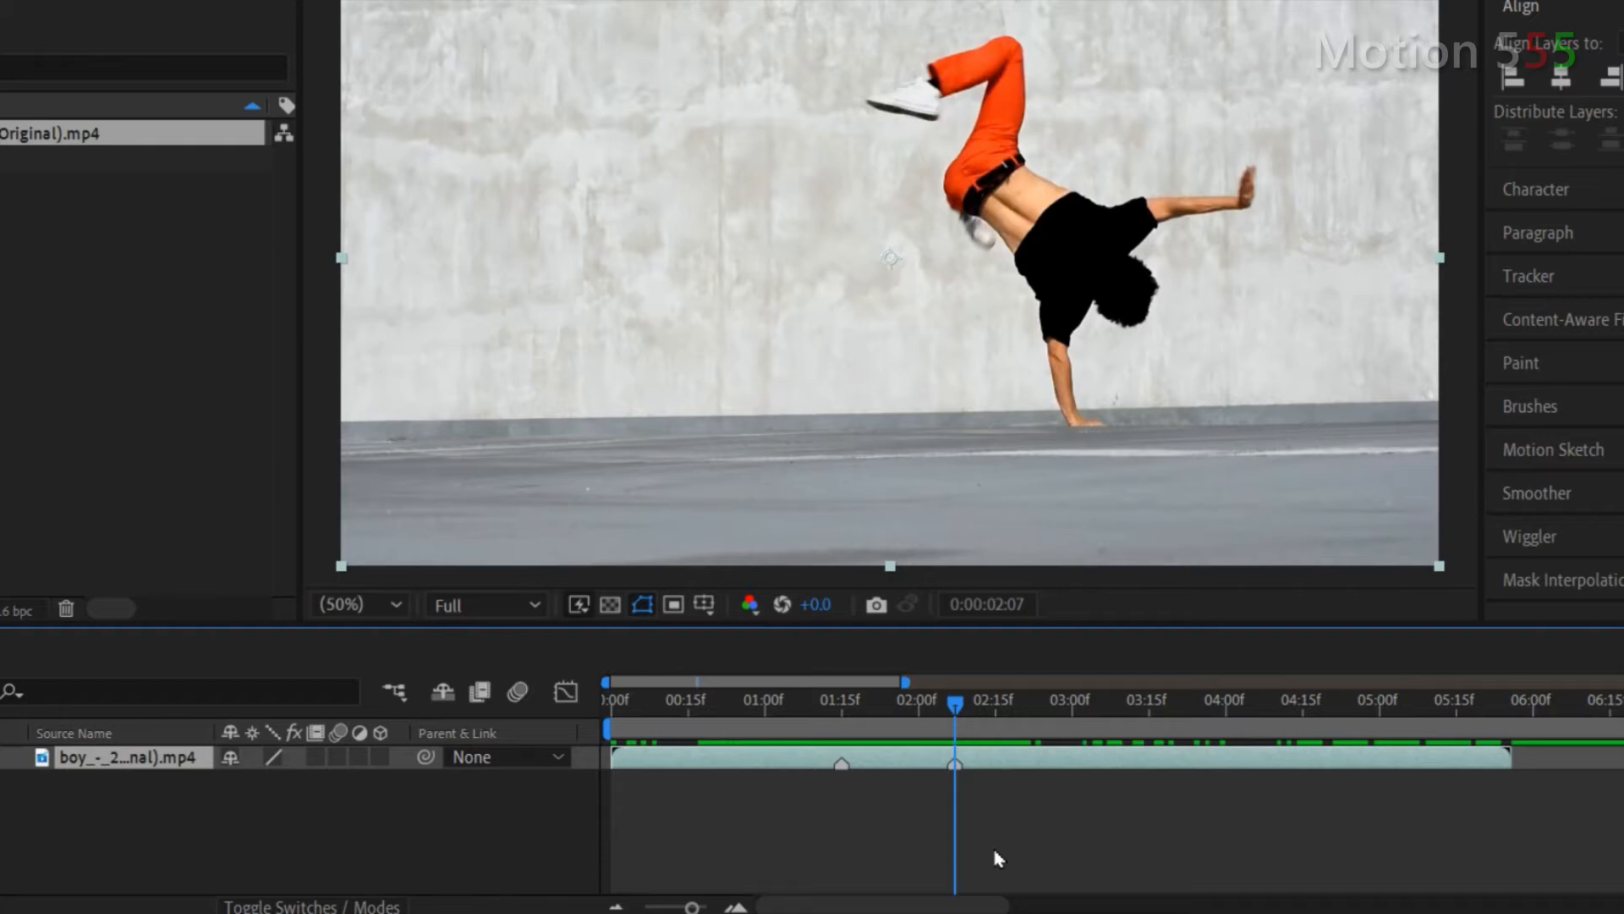
Step: Split the dance layer at the two markers (Ctrl+Shift+D) into three pieces
{"action": "left_click", "coordinate": [954, 765]}
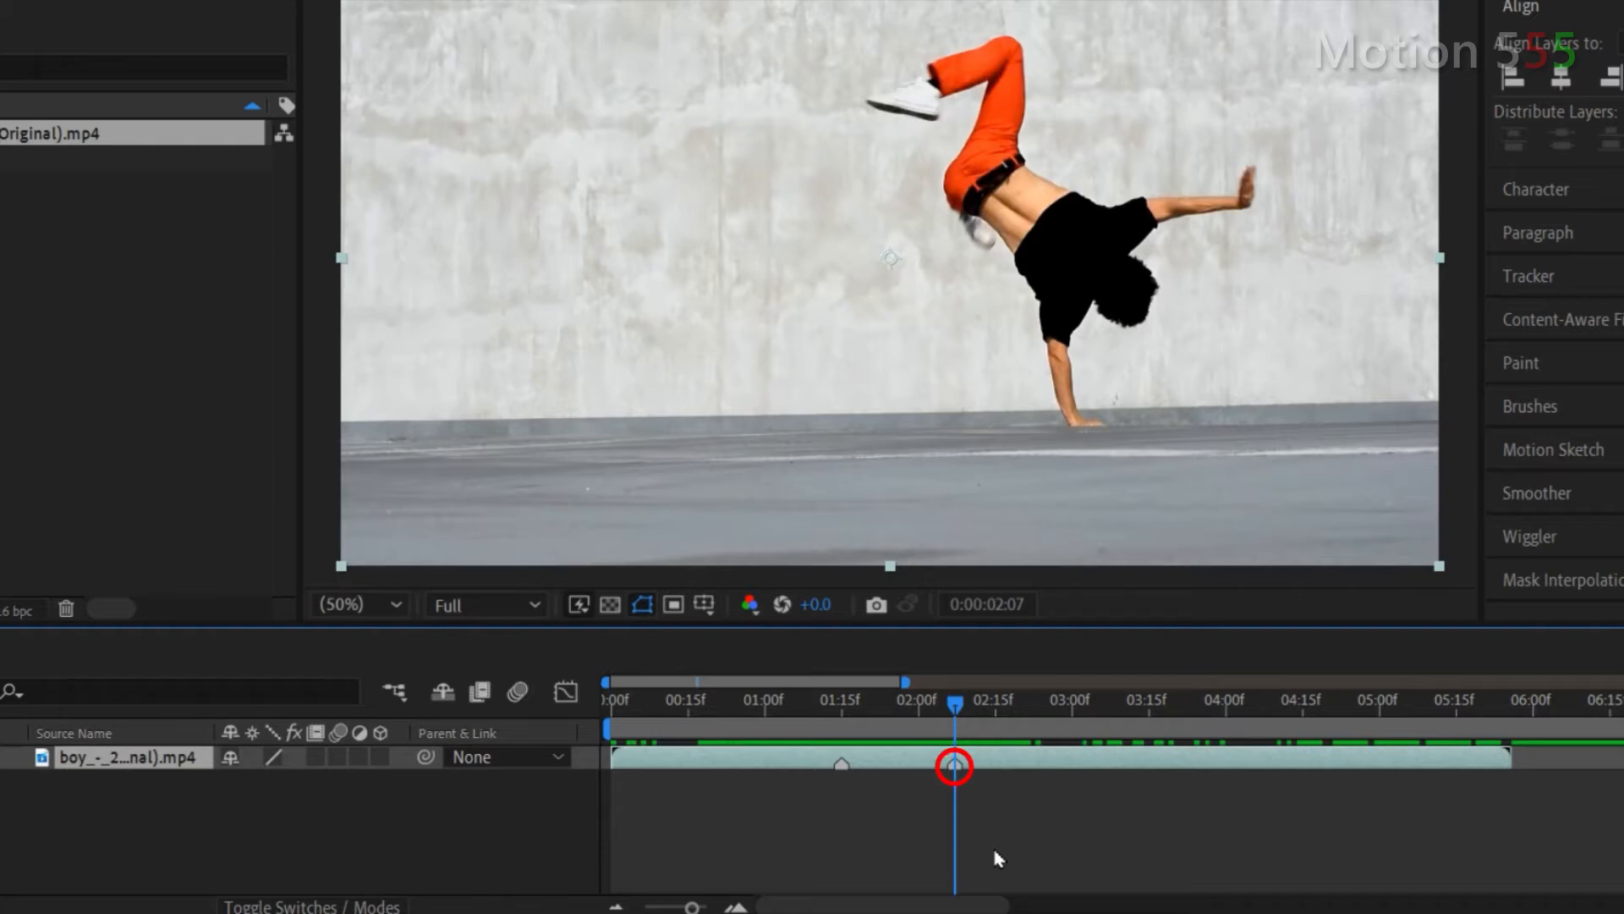
{"action": "left_click", "coordinate": [952, 764]}
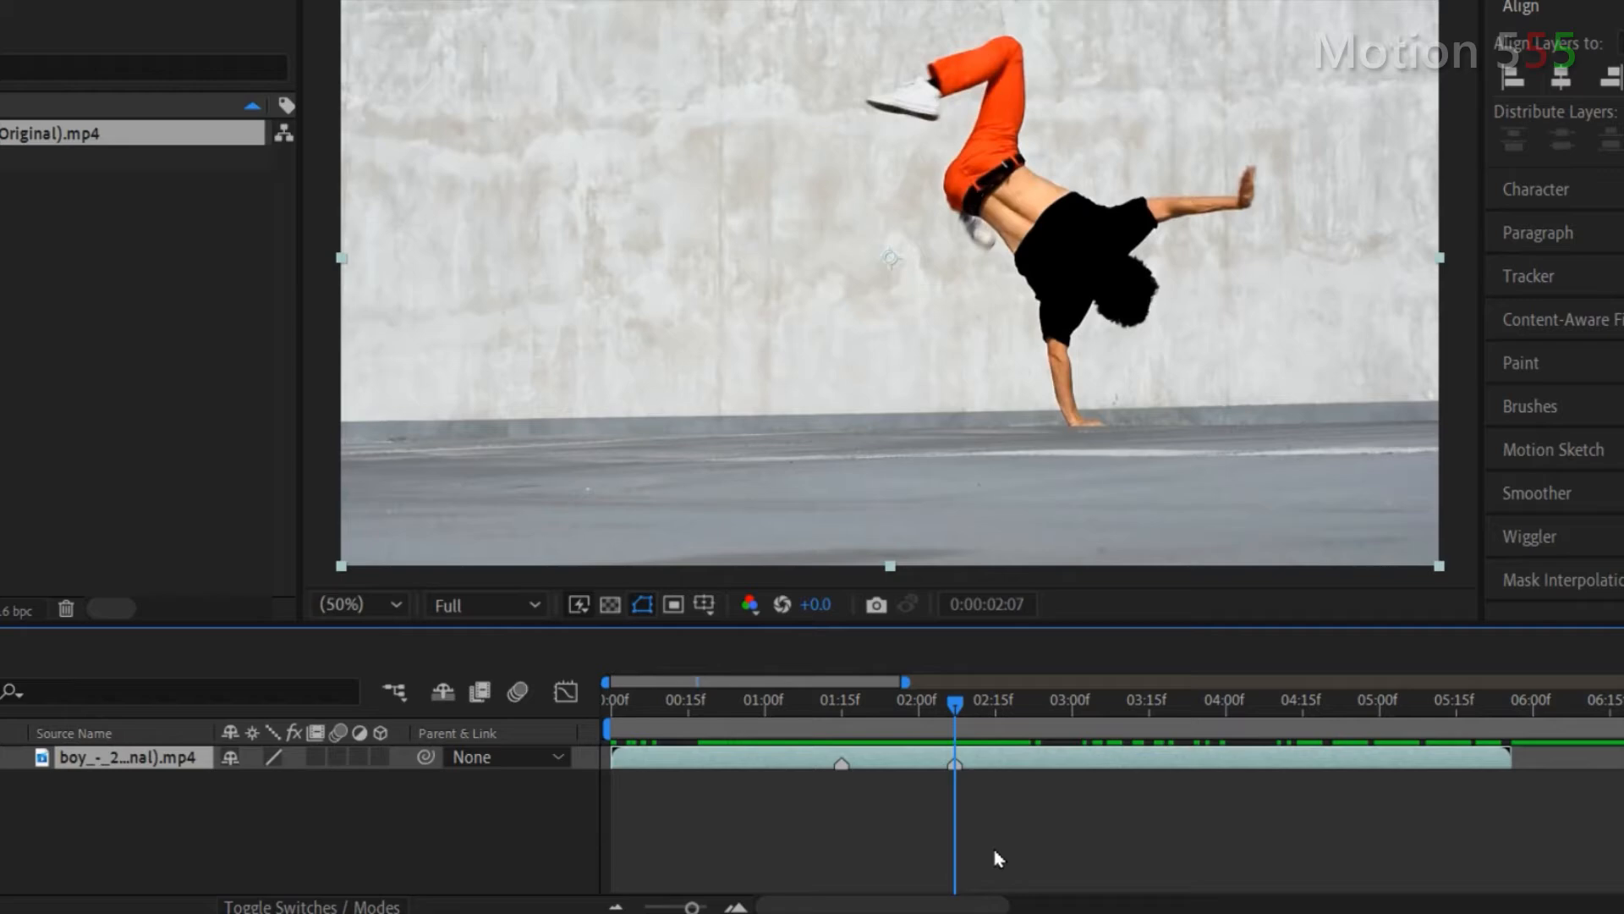
{"action": "key", "text": "ctrl+shift+d"}
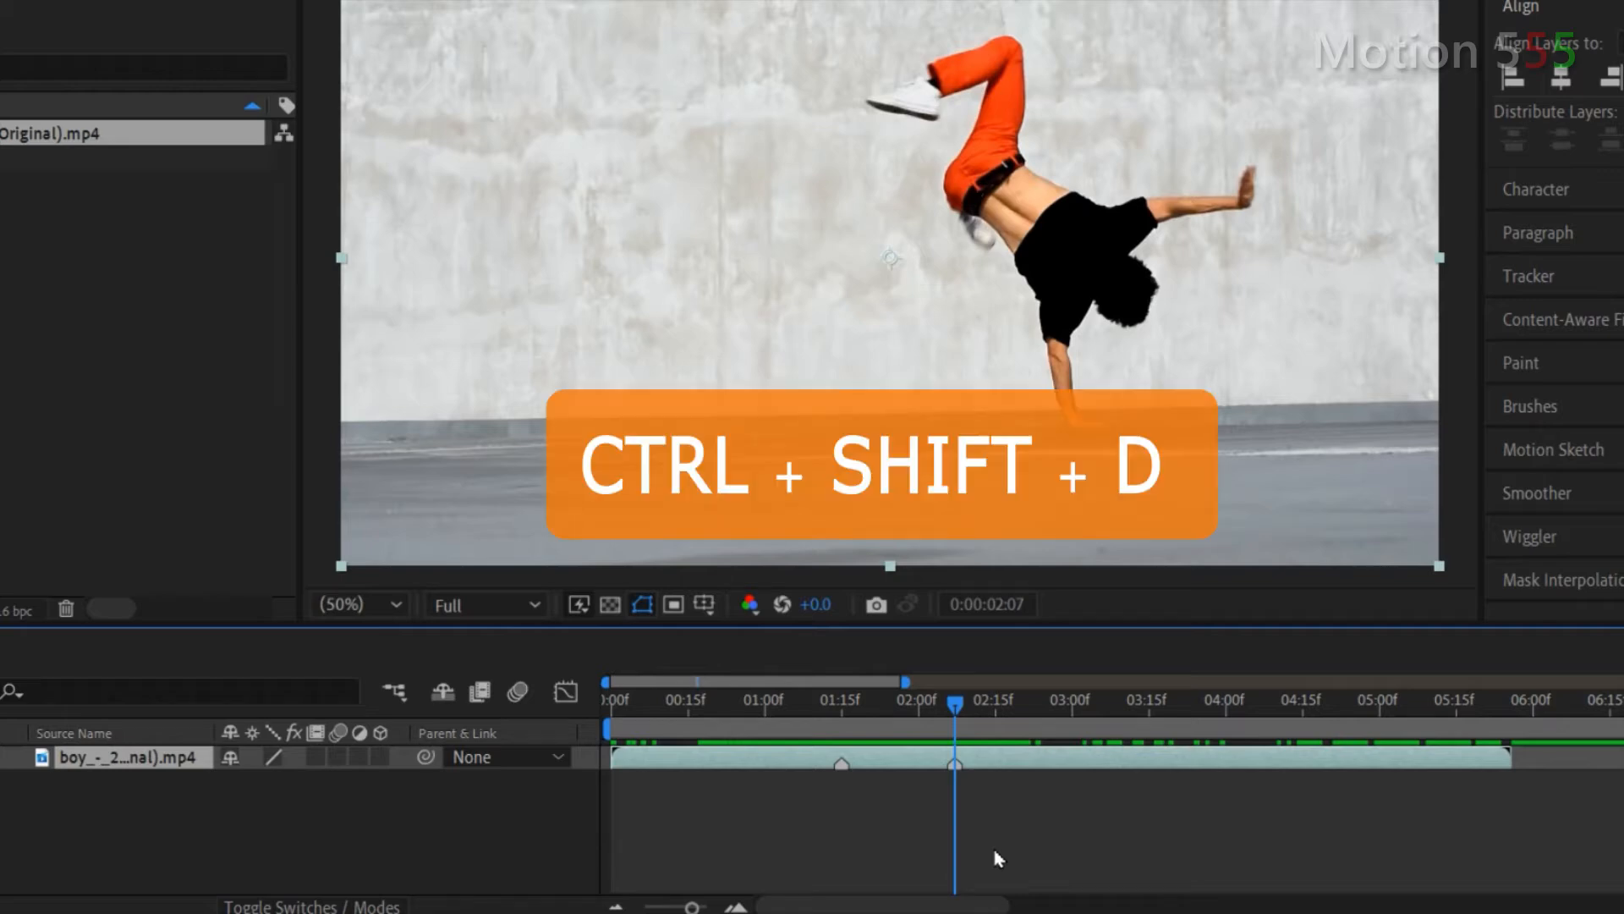
{"action": "key", "text": "ctrl+shift+d"}
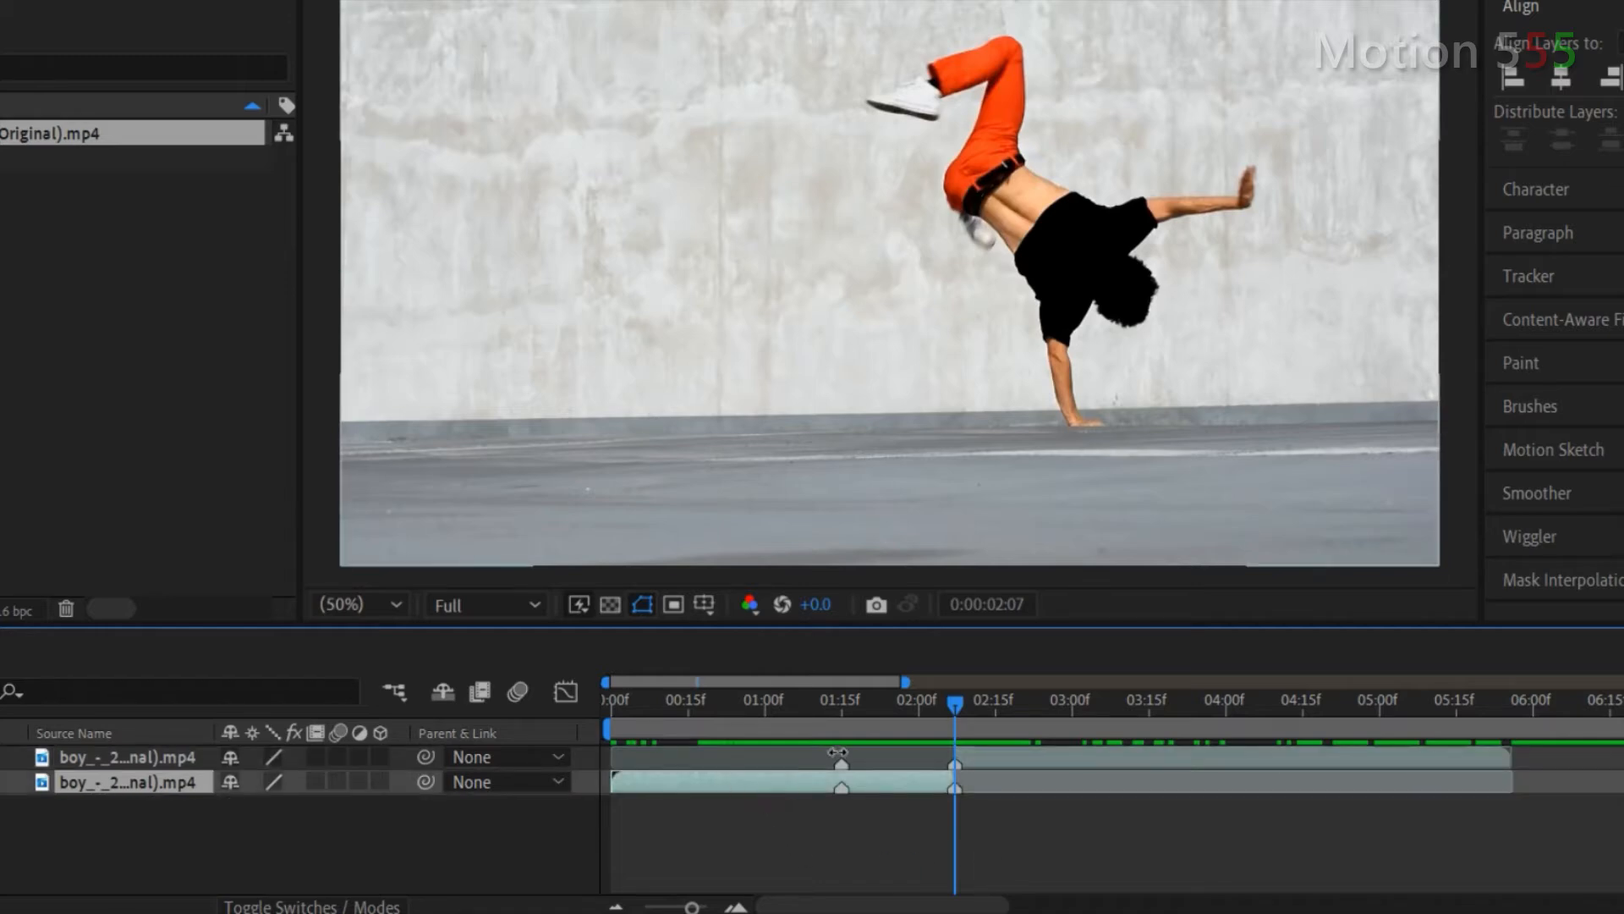
{"action": "mouse_move", "coordinate": [955, 709]}
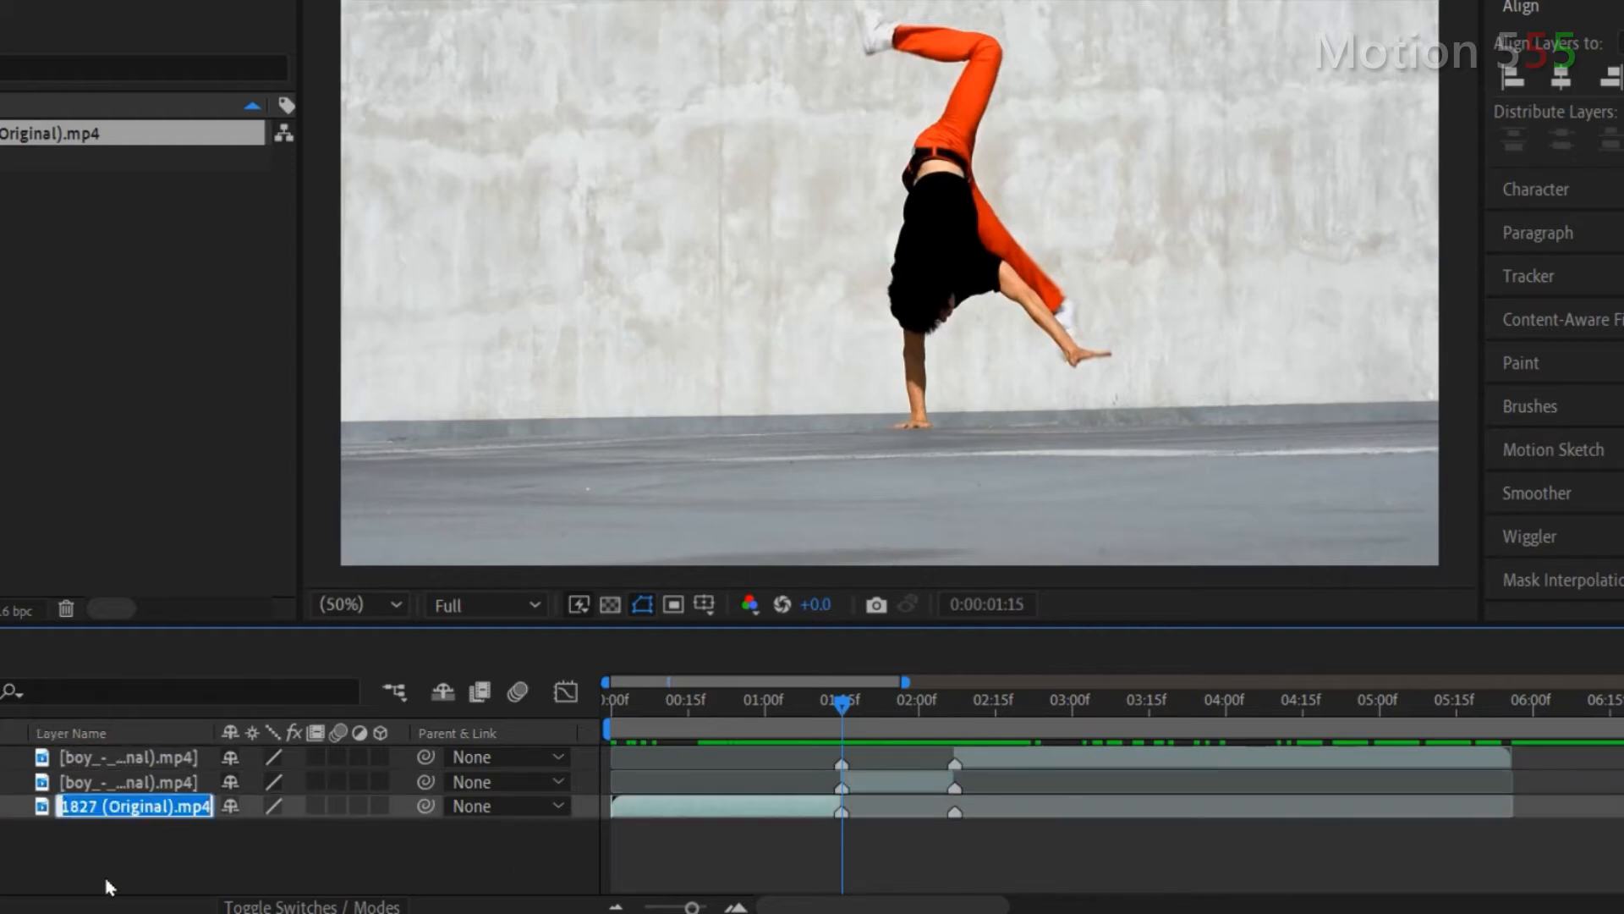
Step: Rename the bottom, middle and top pieces to unchanged, slow and fast
{"action": "type", "text": "unchanged"}
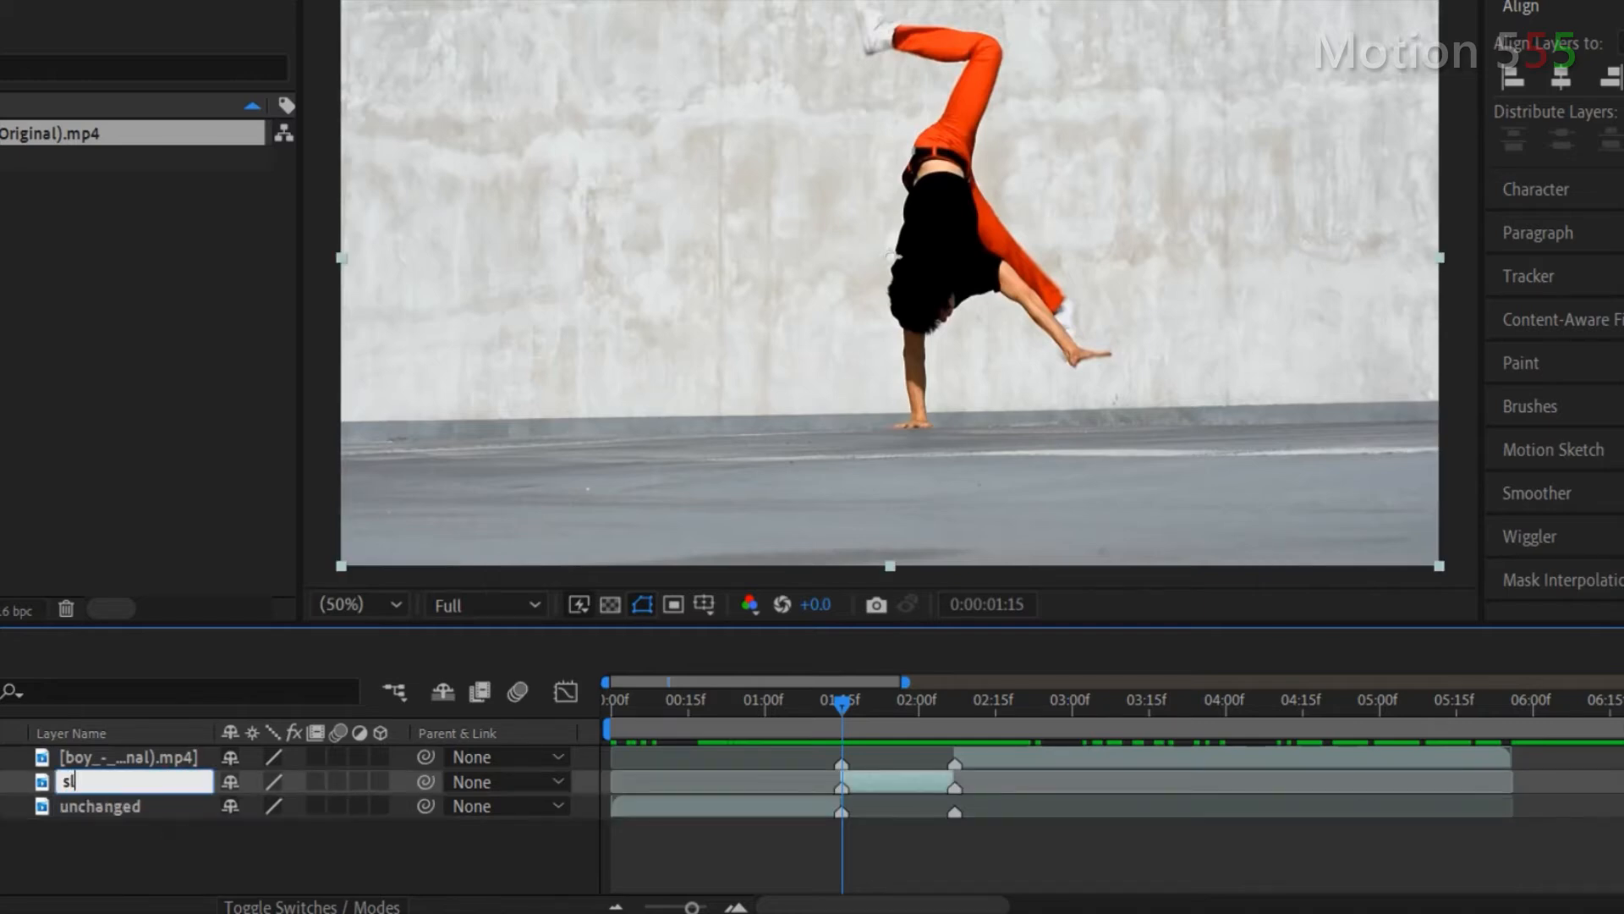
{"action": "type", "text": "fast"}
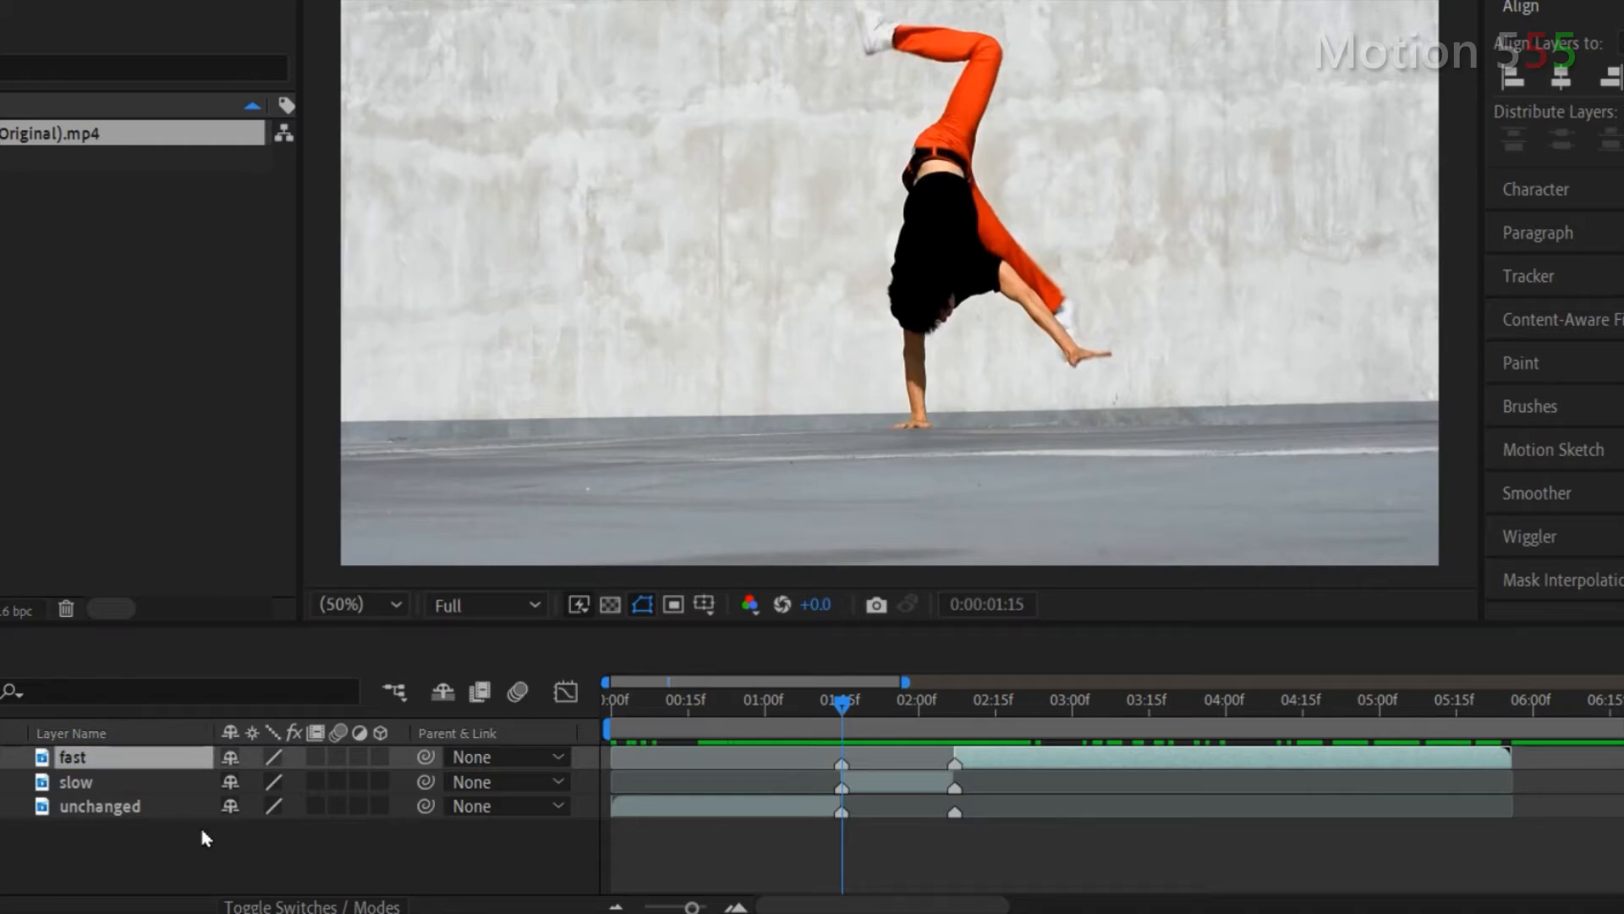
{"action": "right_click", "coordinate": [954, 764]}
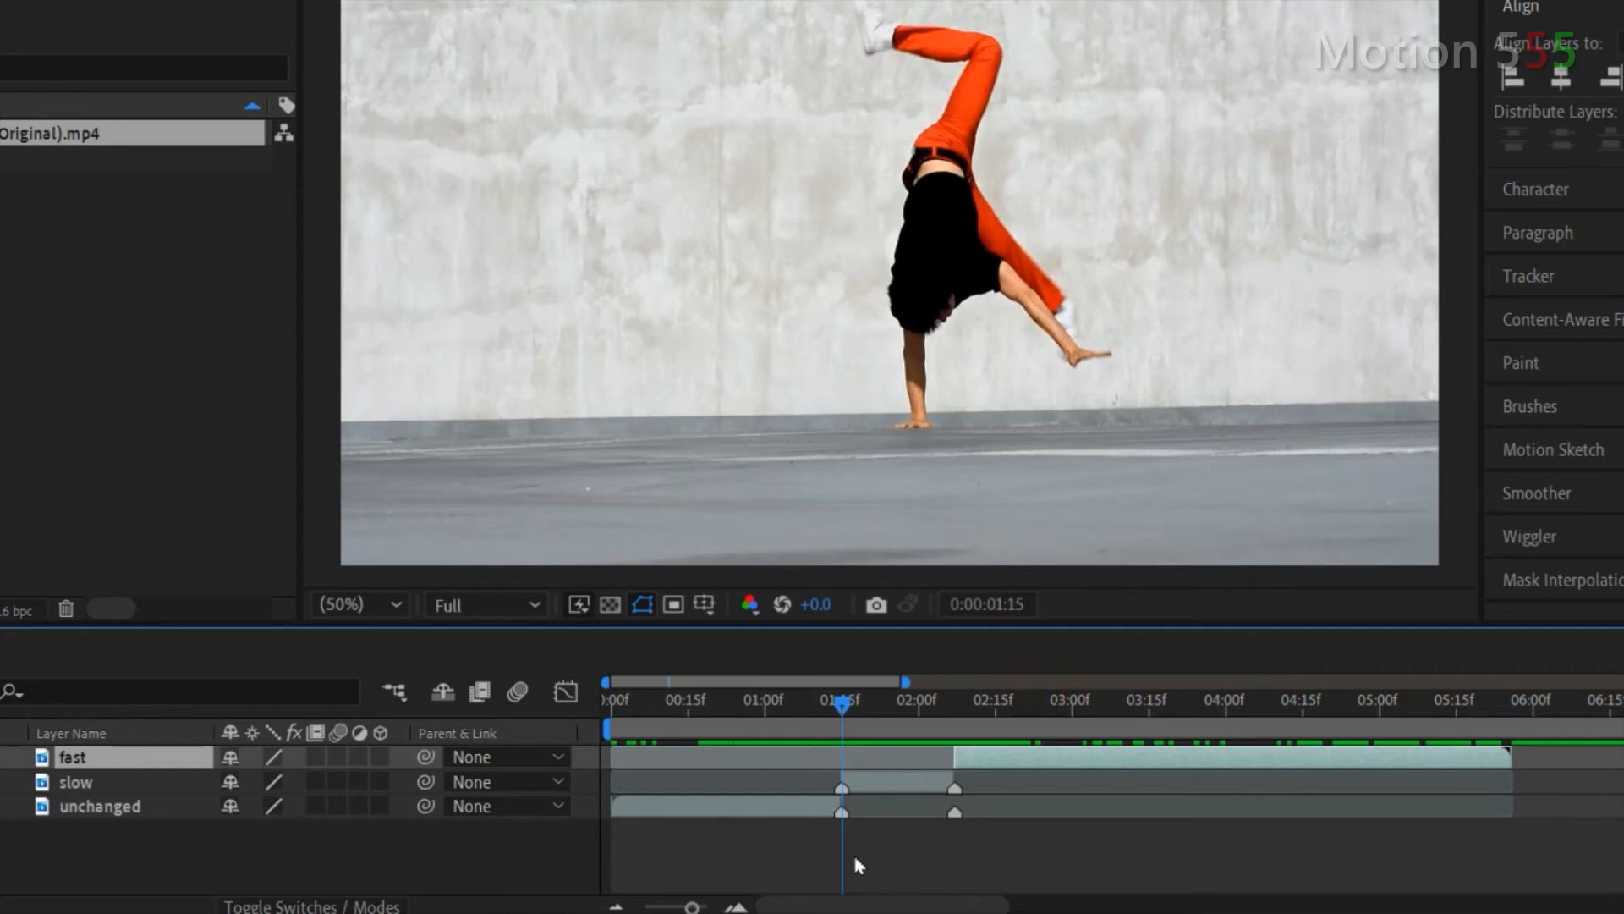
{"action": "right_click", "coordinate": [841, 819]}
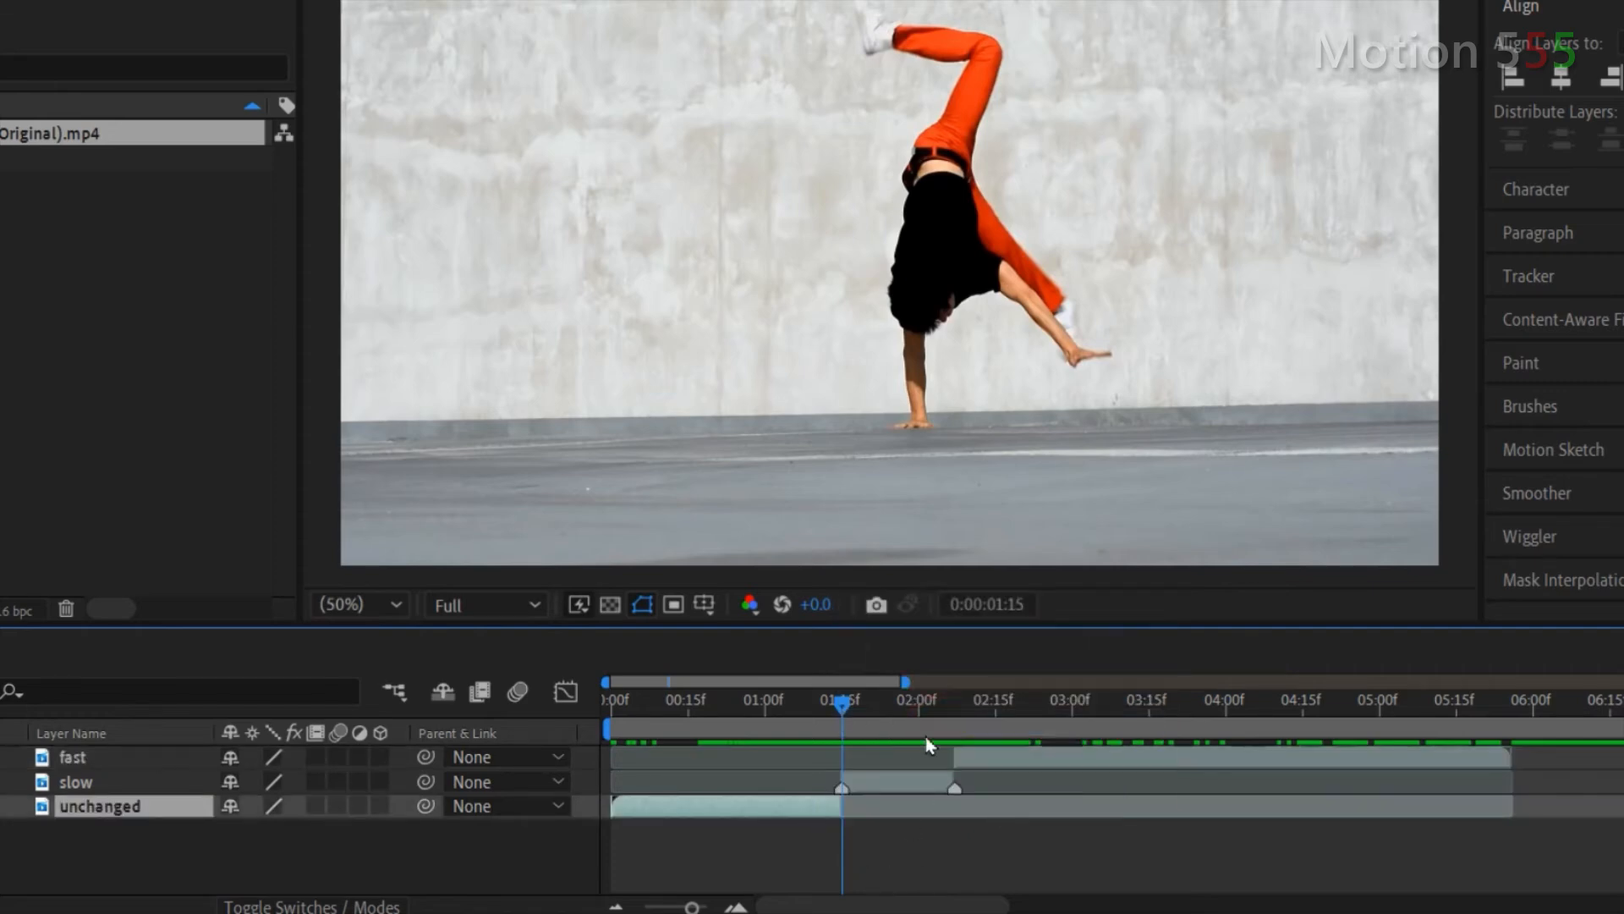
{"action": "mouse_move", "coordinate": [885, 653]}
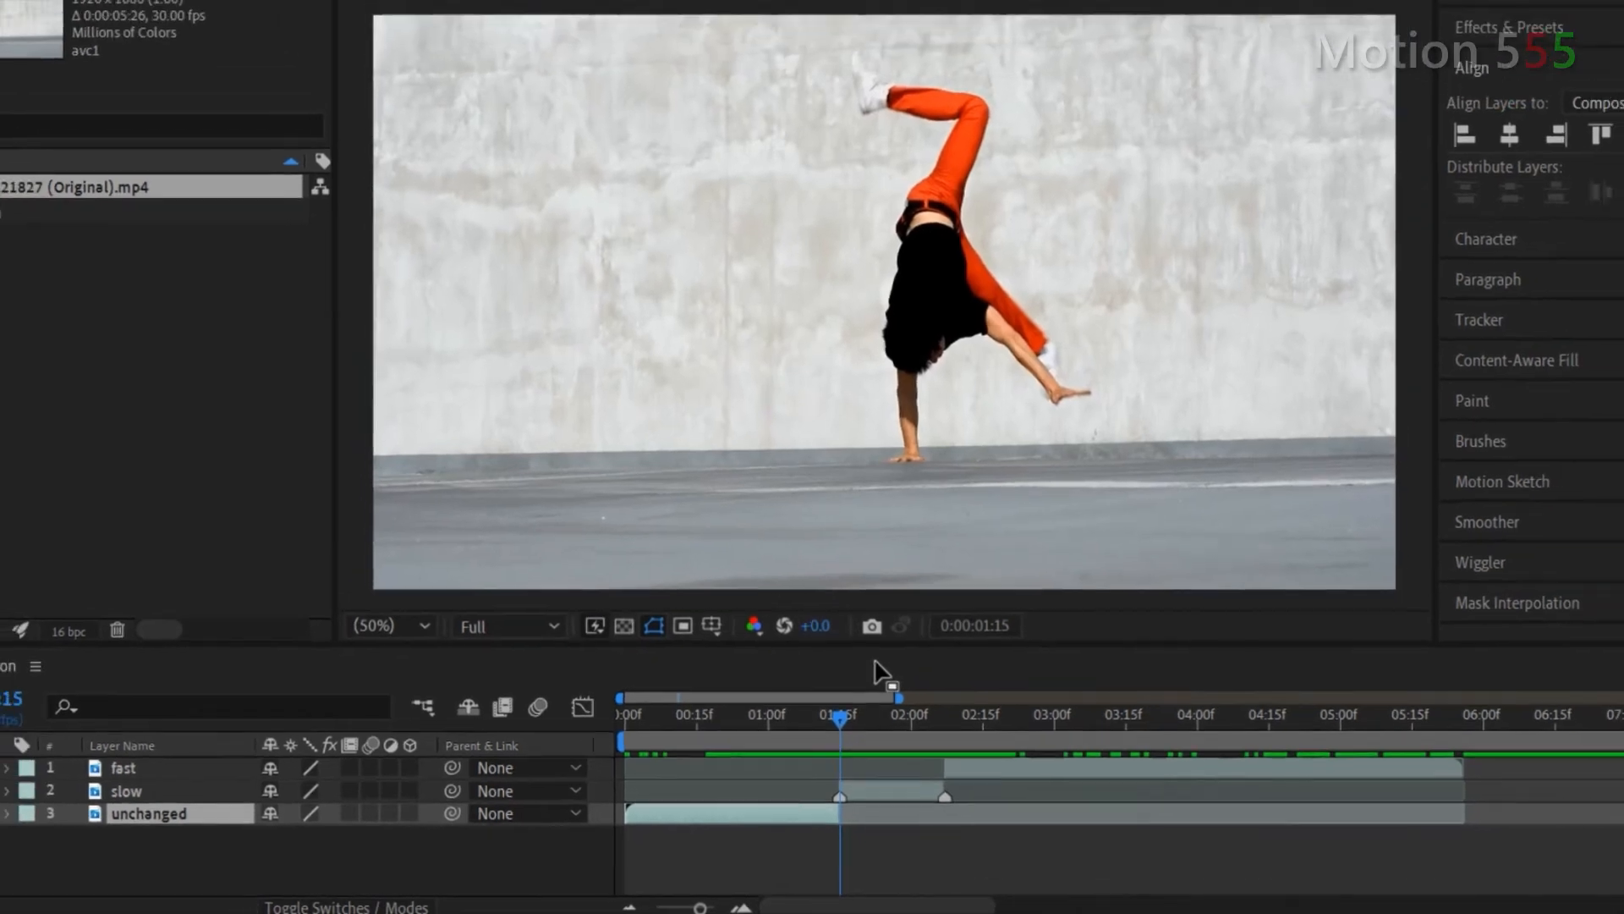
Step: Time-stretch the slow layer to 600%, holding its in-point, so it lasts 0:00:04:12
{"action": "left_click", "coordinate": [135, 792]}
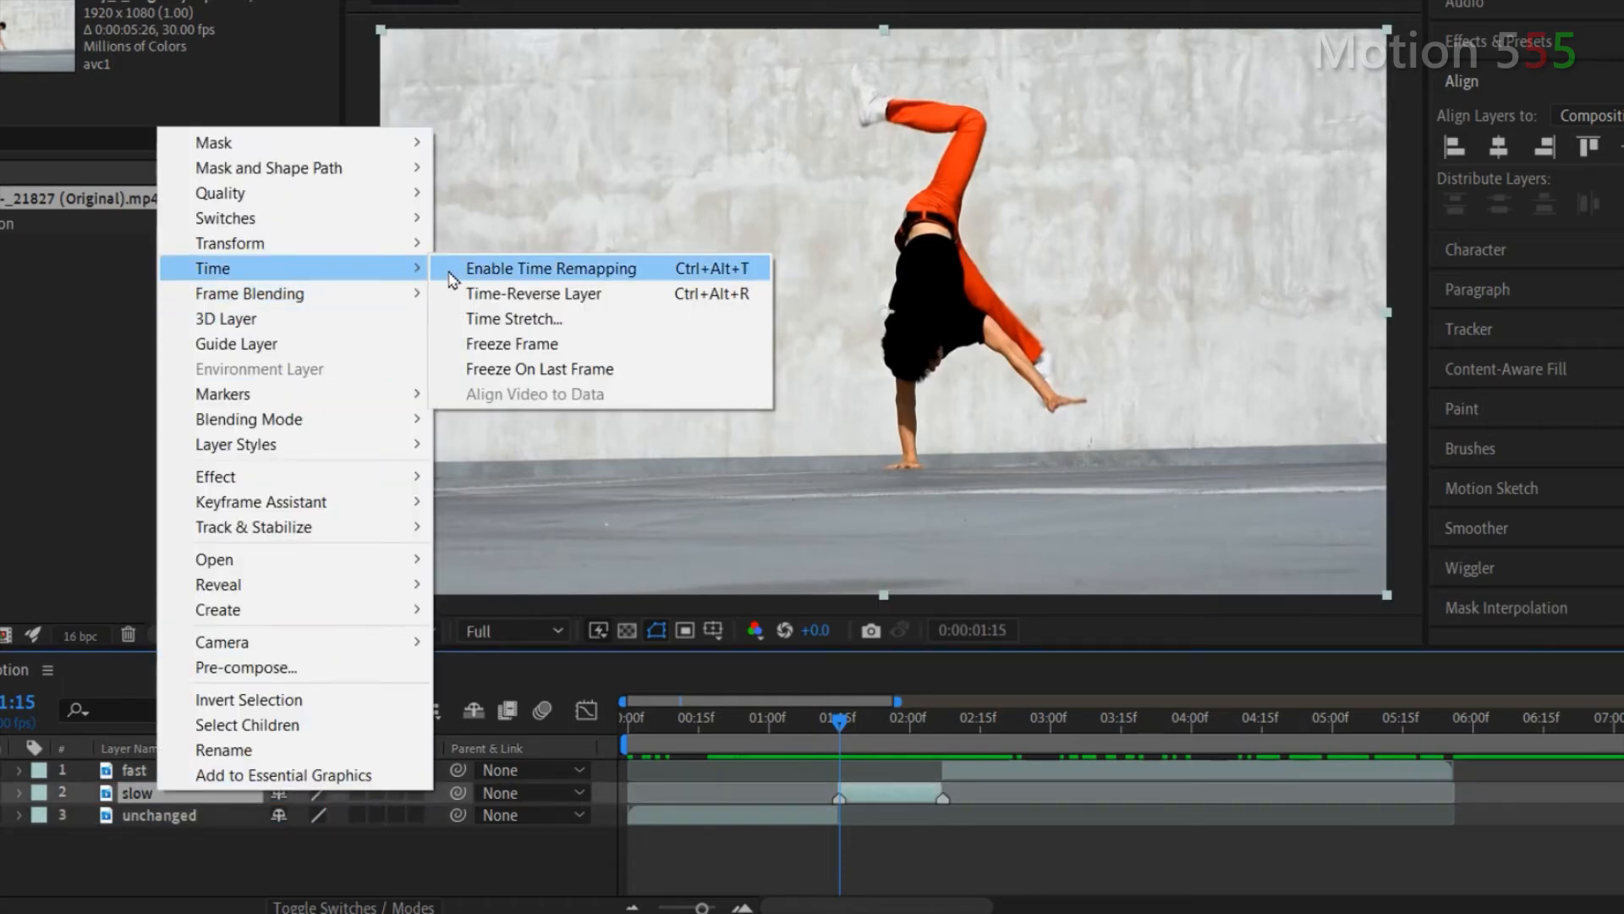
{"action": "left_click", "coordinate": [514, 318]}
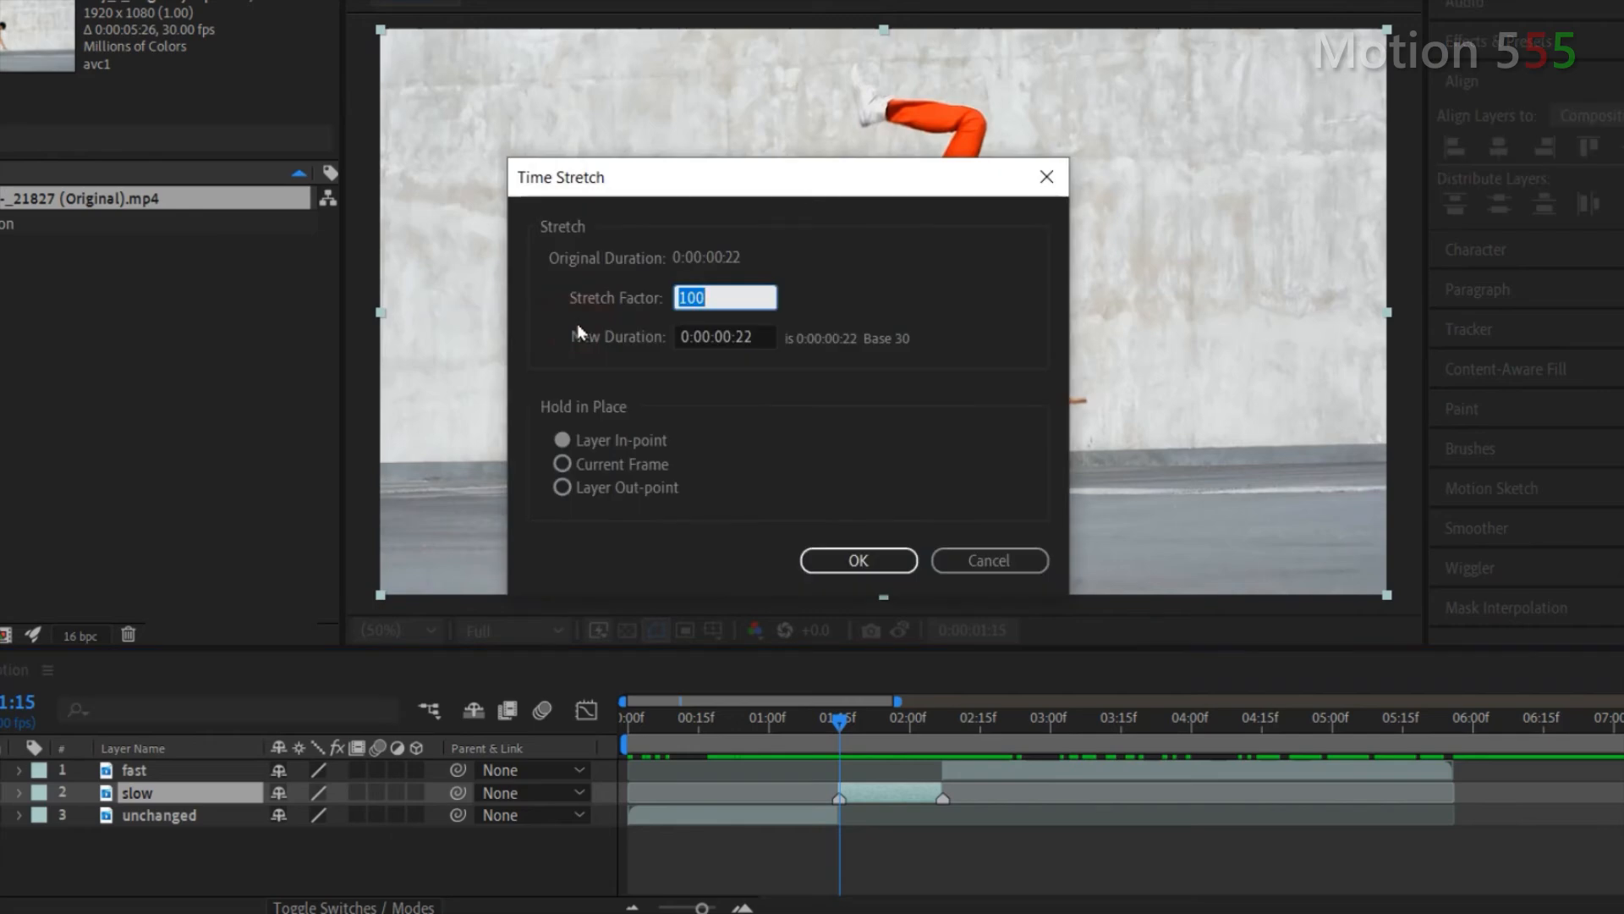
{"action": "mouse_move", "coordinate": [536, 322]}
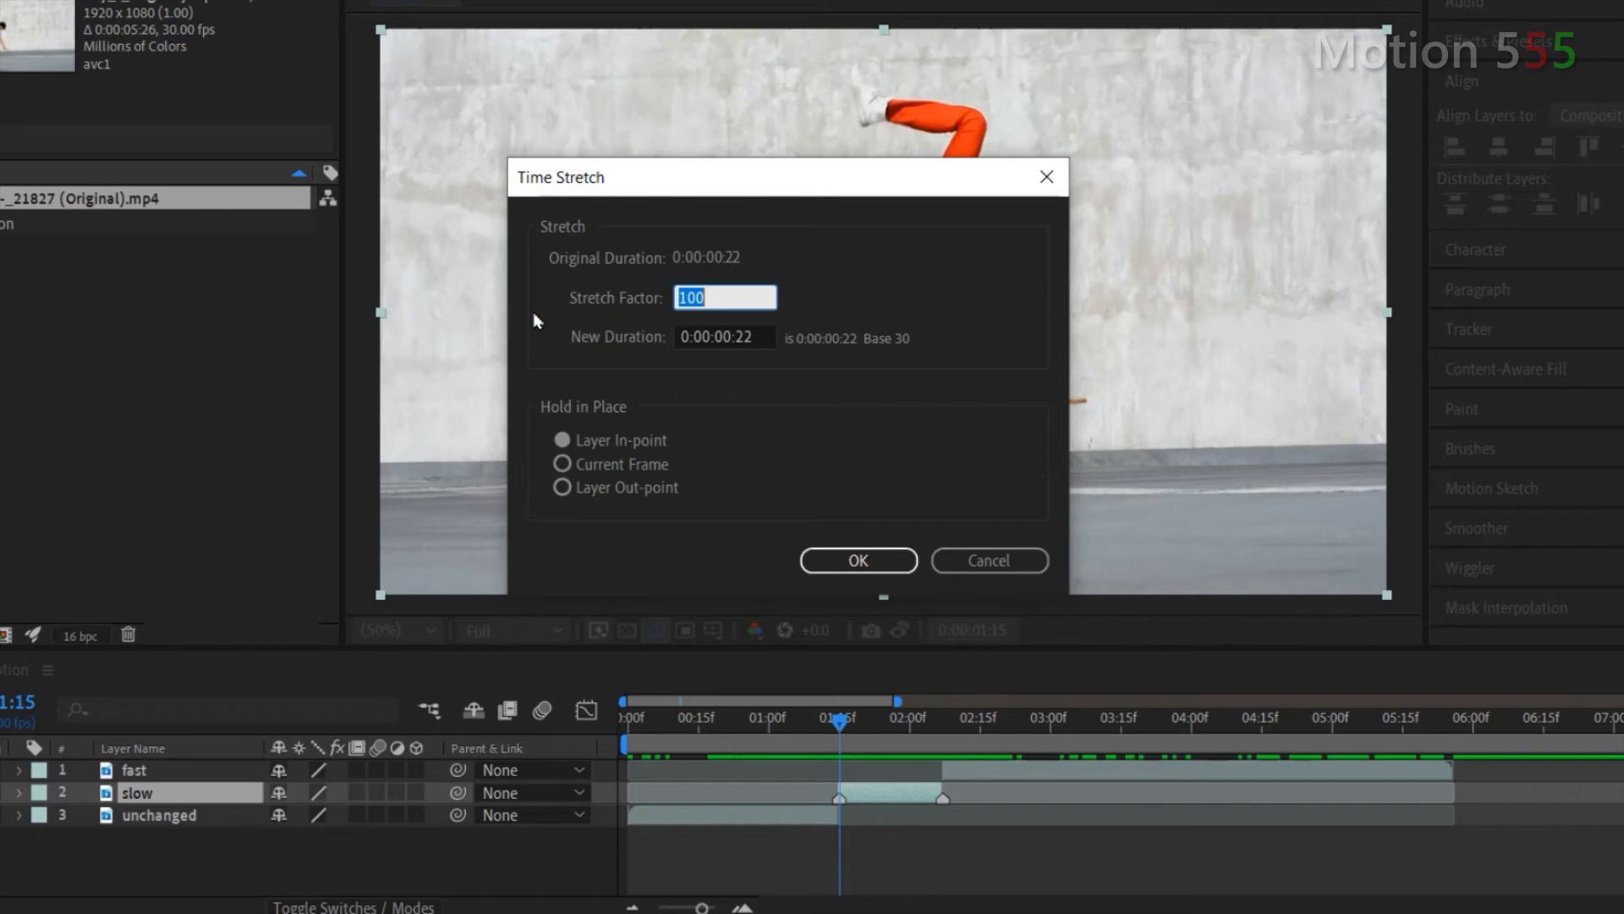
{"action": "type", "text": "600"}
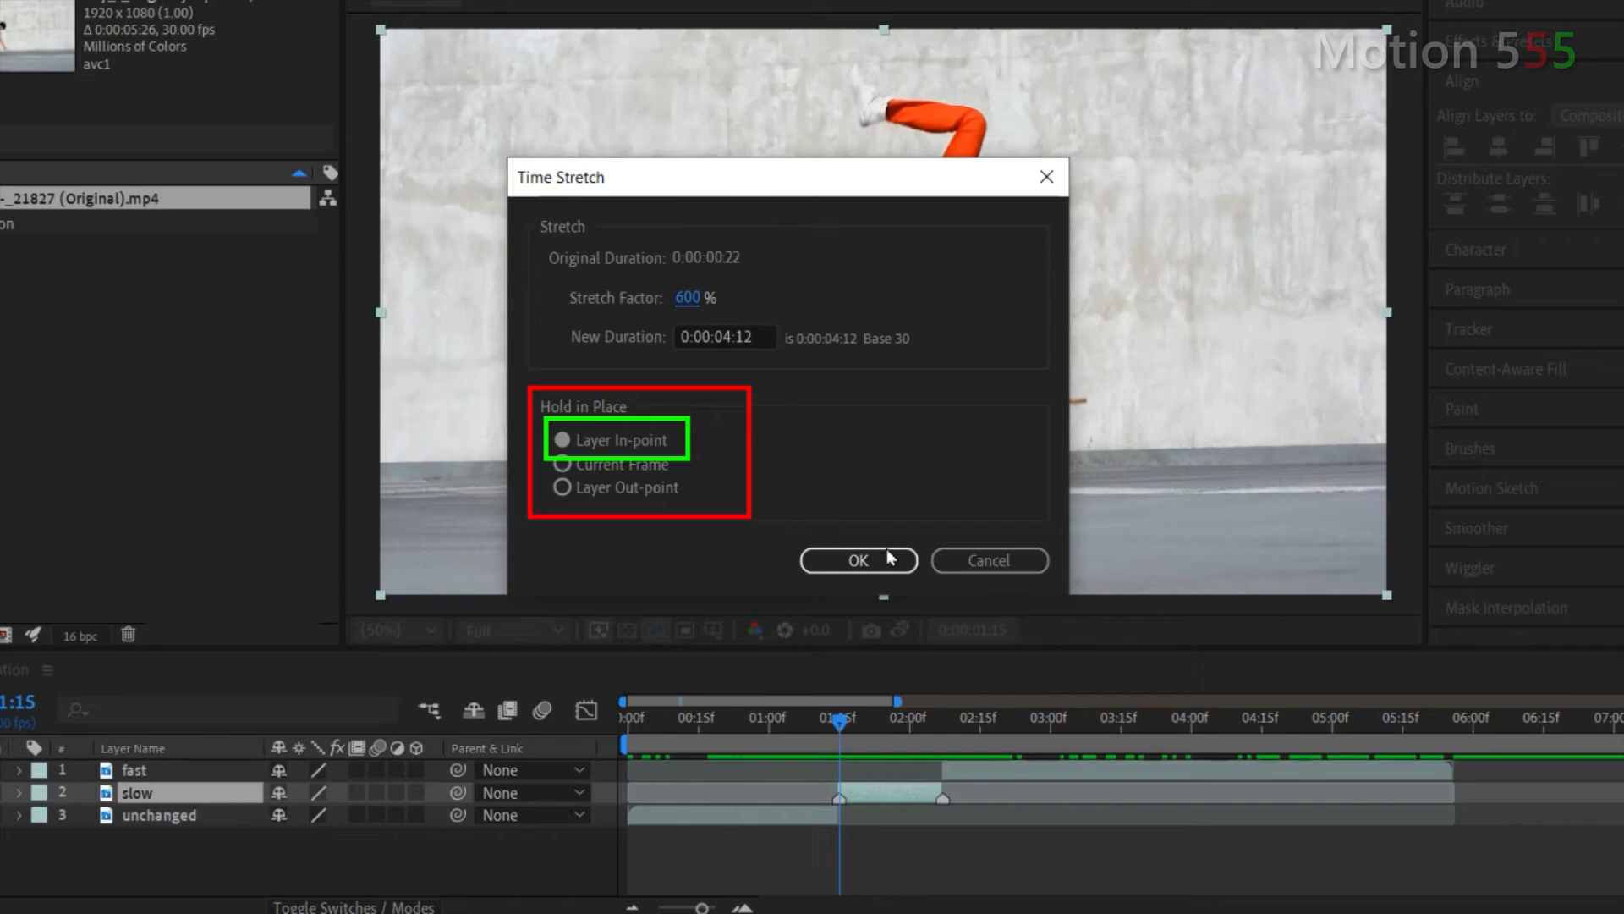
{"action": "left_click", "coordinate": [857, 560]}
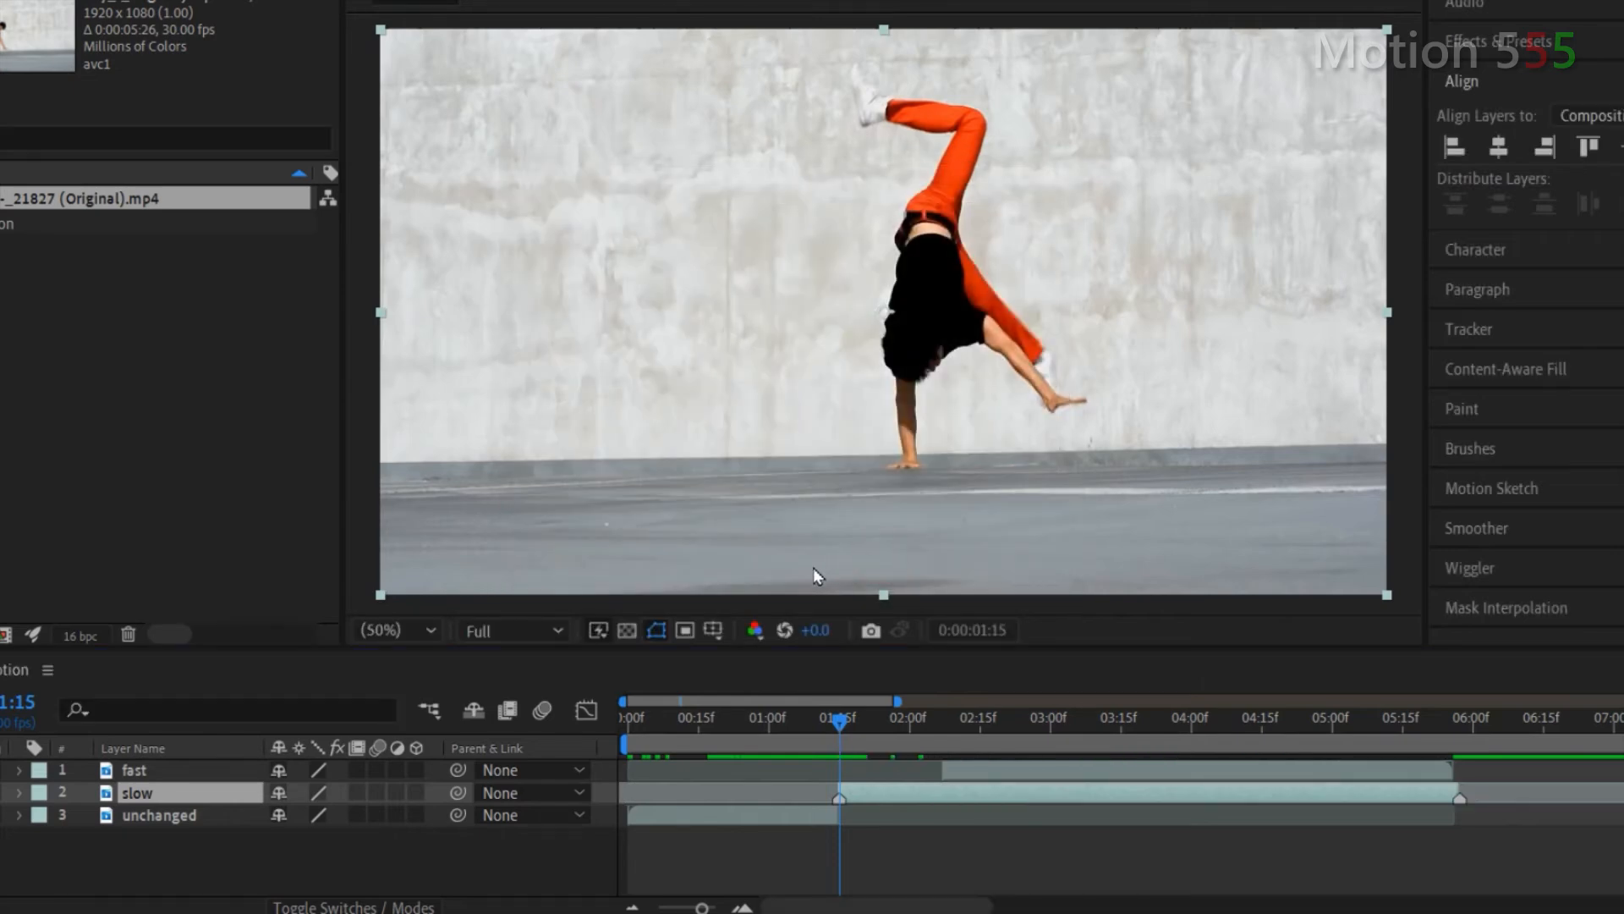
{"action": "left_click", "coordinate": [1139, 799]}
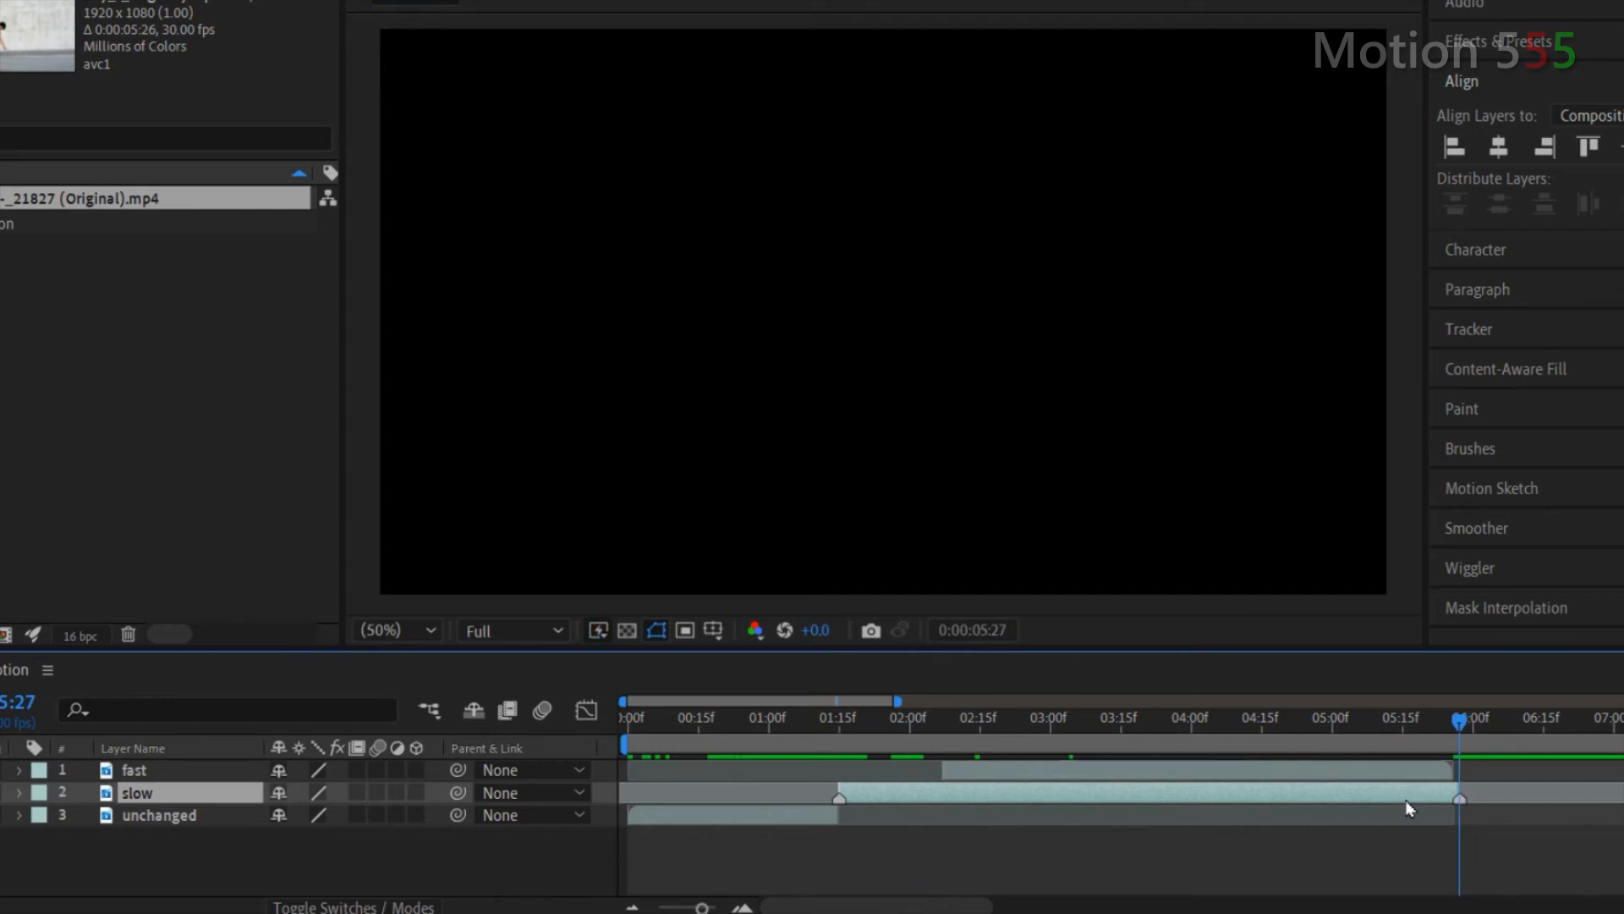
Step: Trim the fast layer's in-point to the slow layer's end at 0:00:05:27
{"action": "left_click", "coordinate": [1088, 768]}
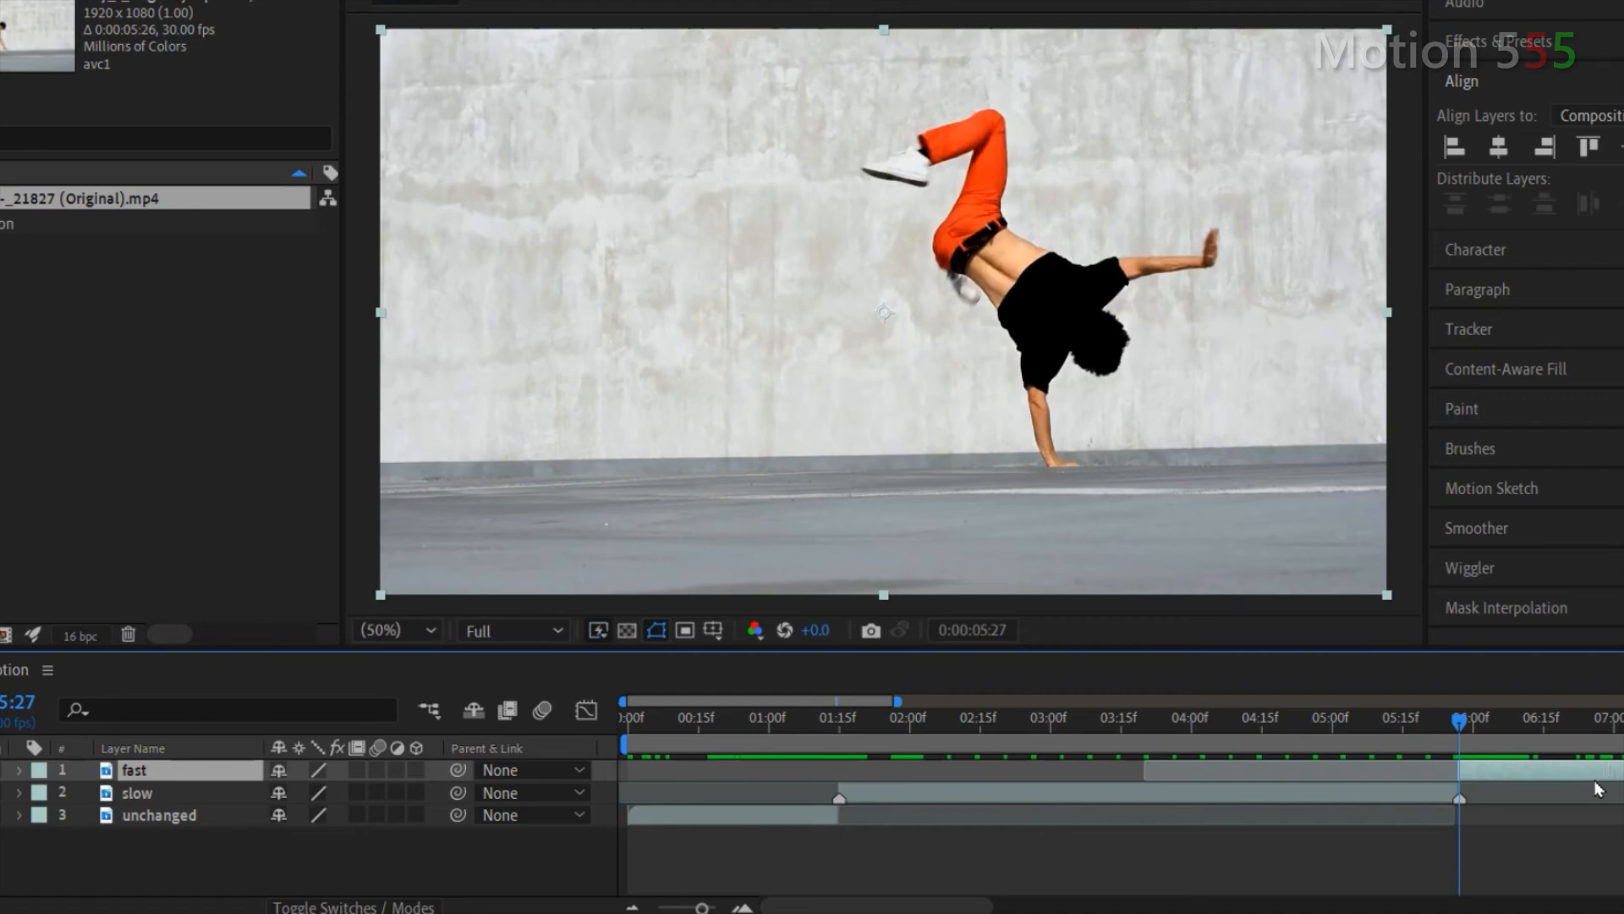
{"action": "mouse_move", "coordinate": [1599, 859]}
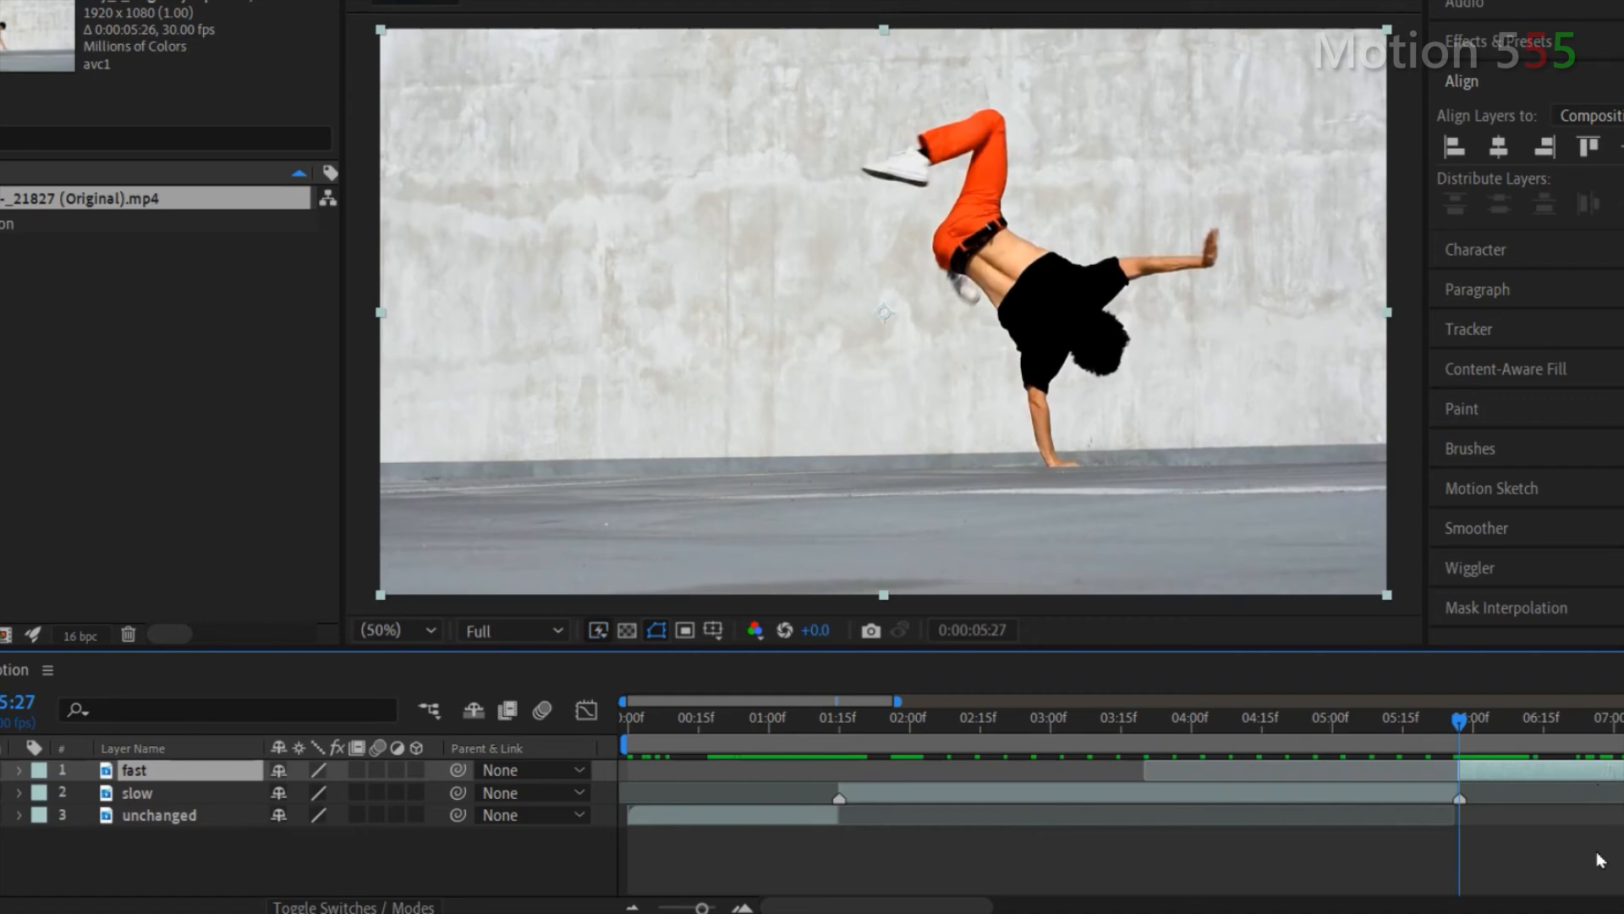
{"action": "left_click", "coordinate": [135, 770]}
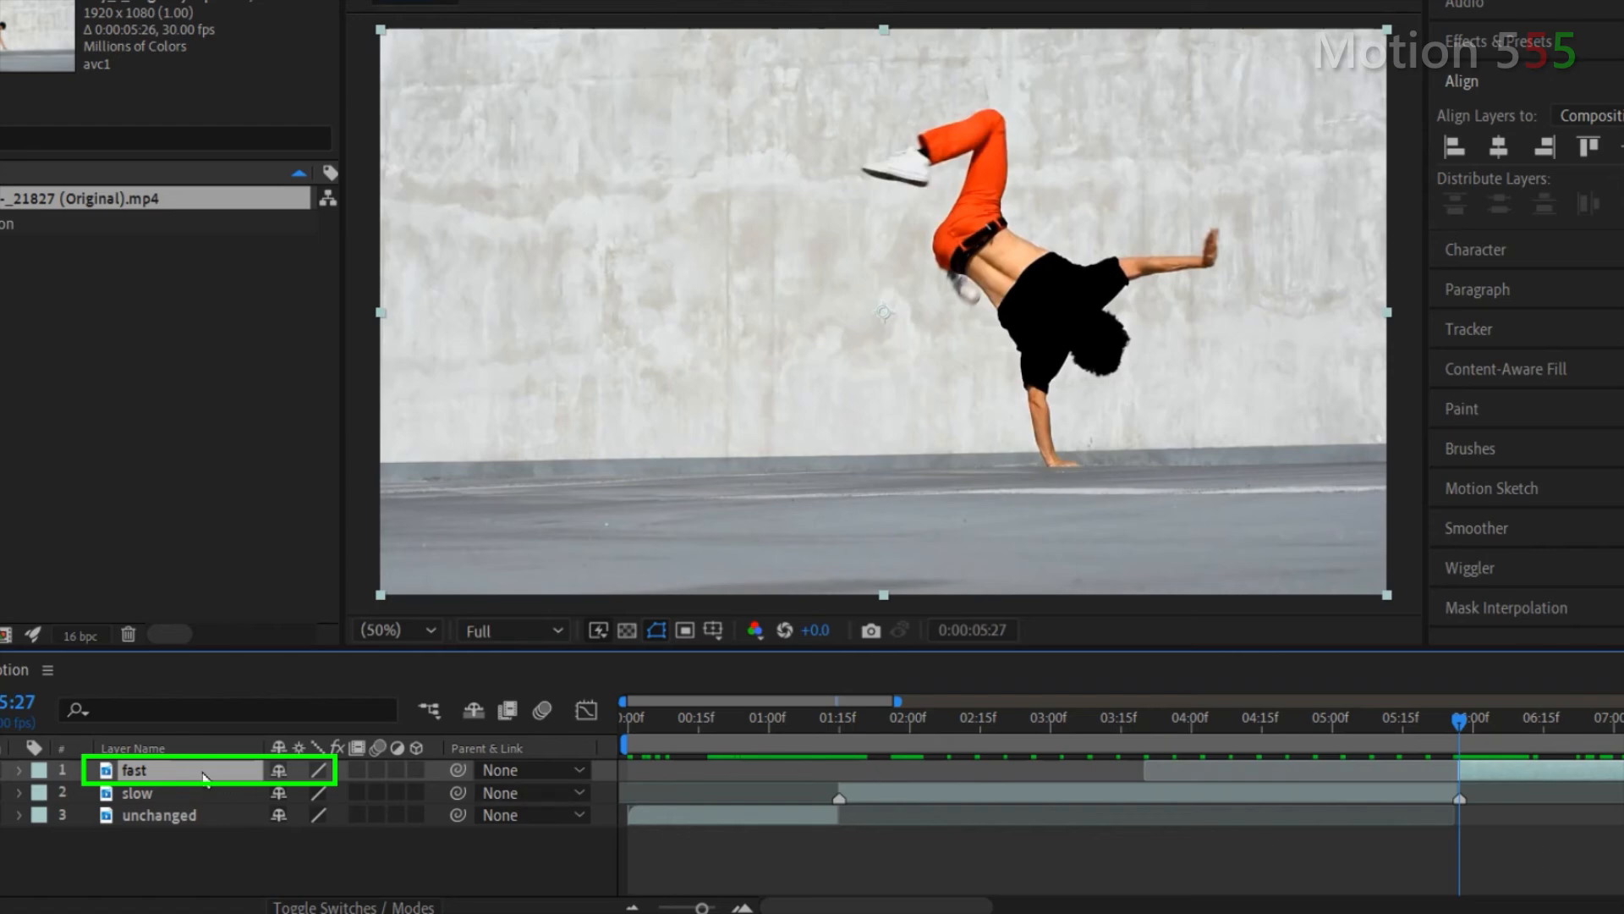
Step: Time-stretch the fast layer to 50%, shortening it to 0:00:01:25
{"action": "right_click", "coordinate": [201, 777]}
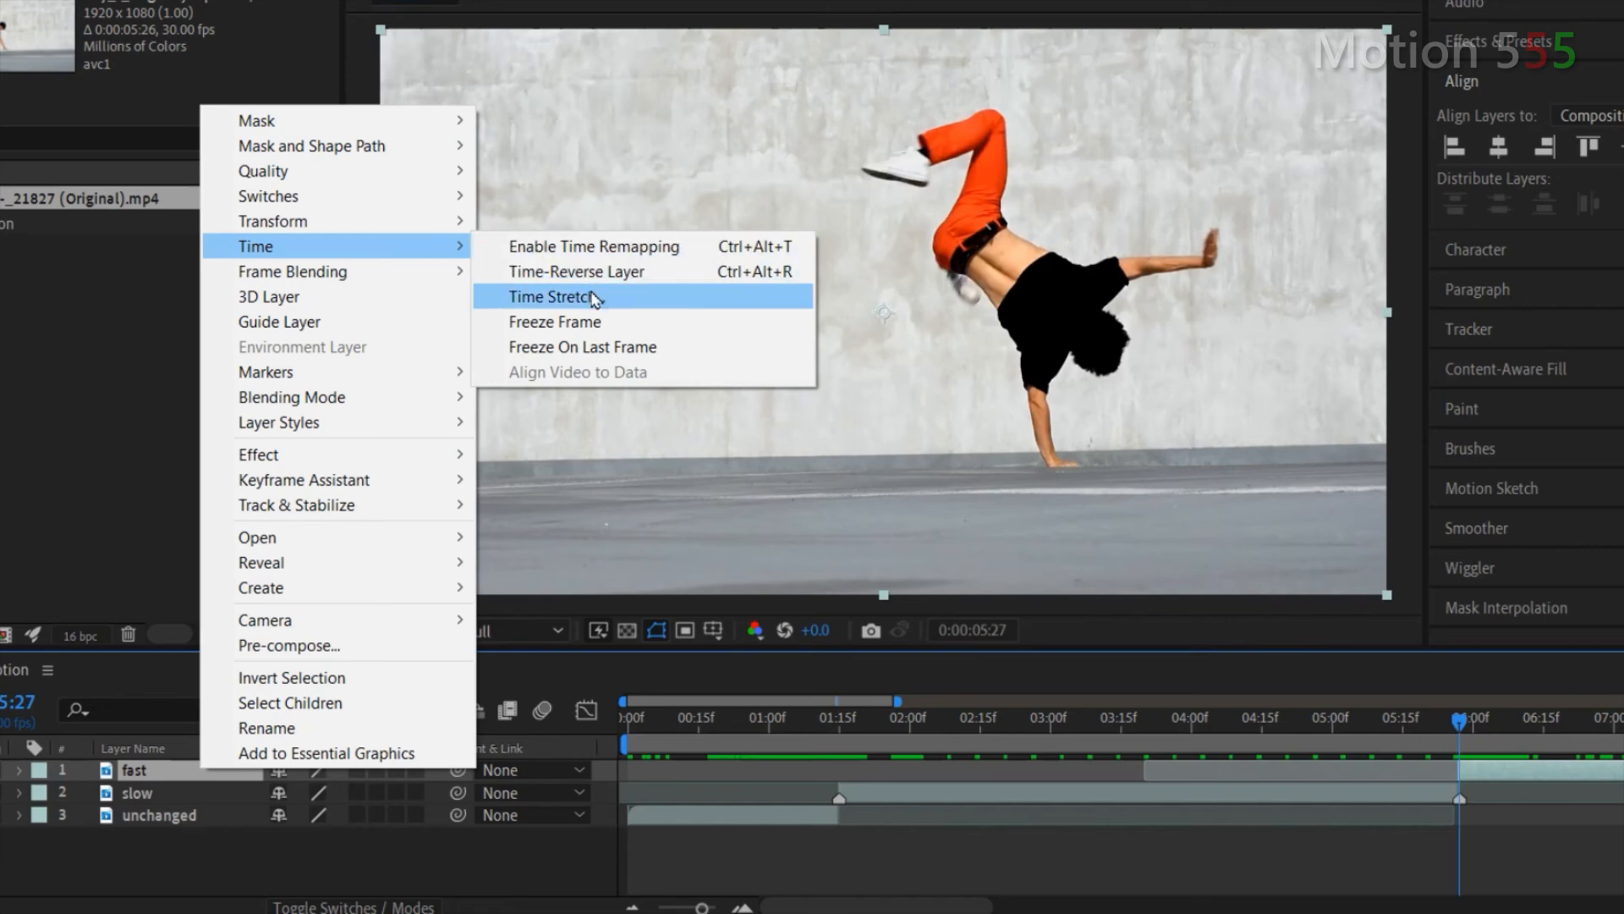
{"action": "left_click", "coordinate": [552, 296]}
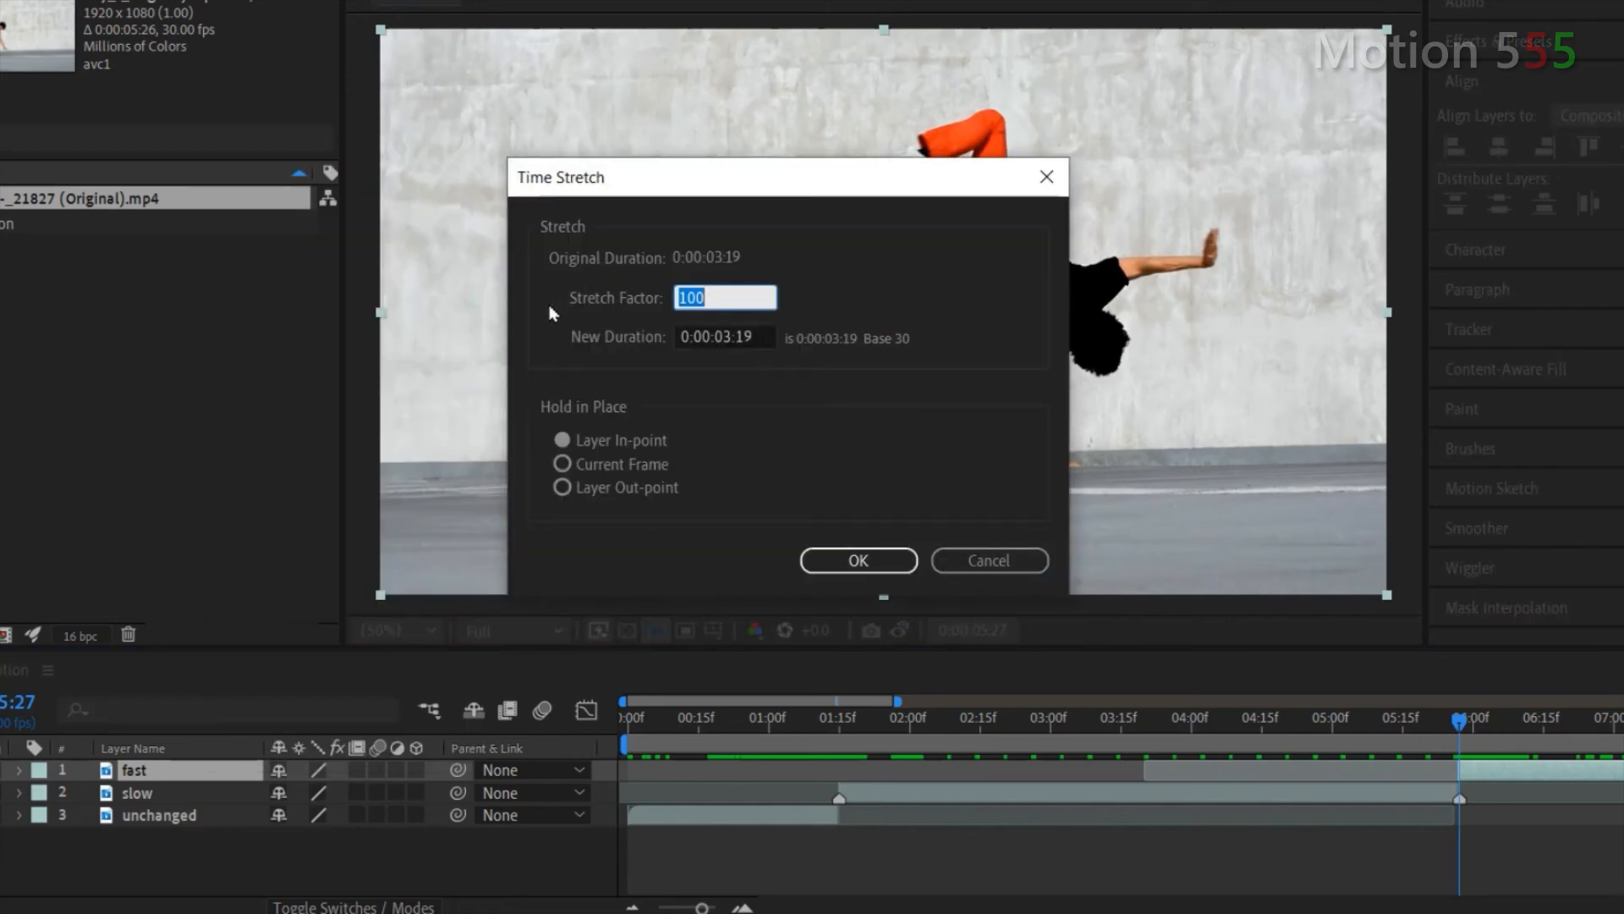
{"action": "type", "text": "50"}
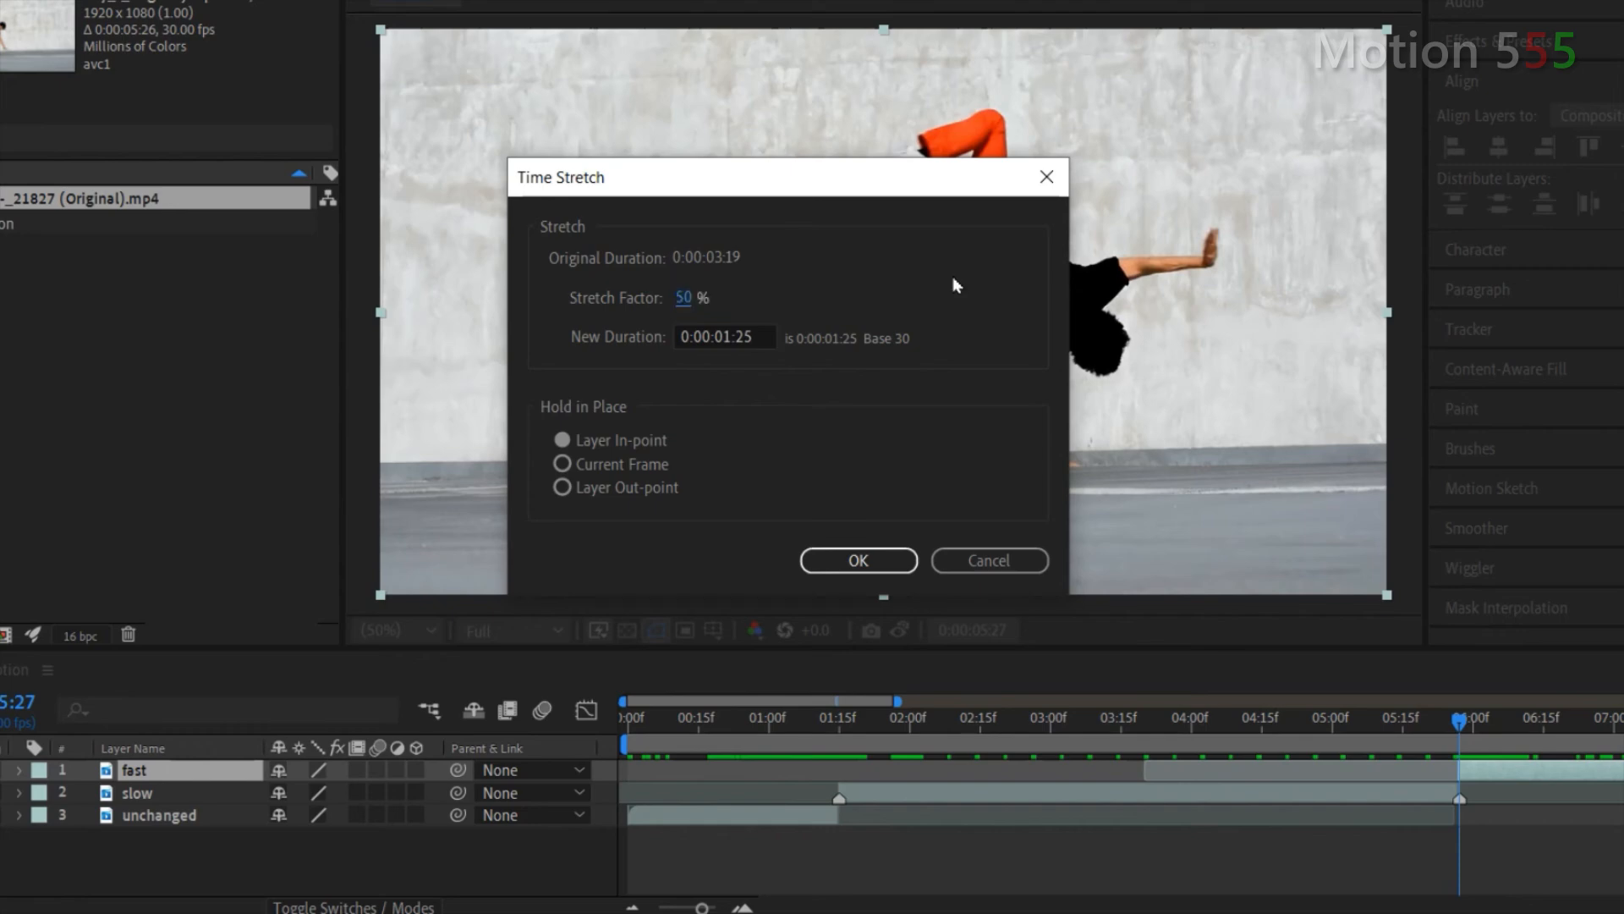
{"action": "left_click", "coordinate": [858, 560]}
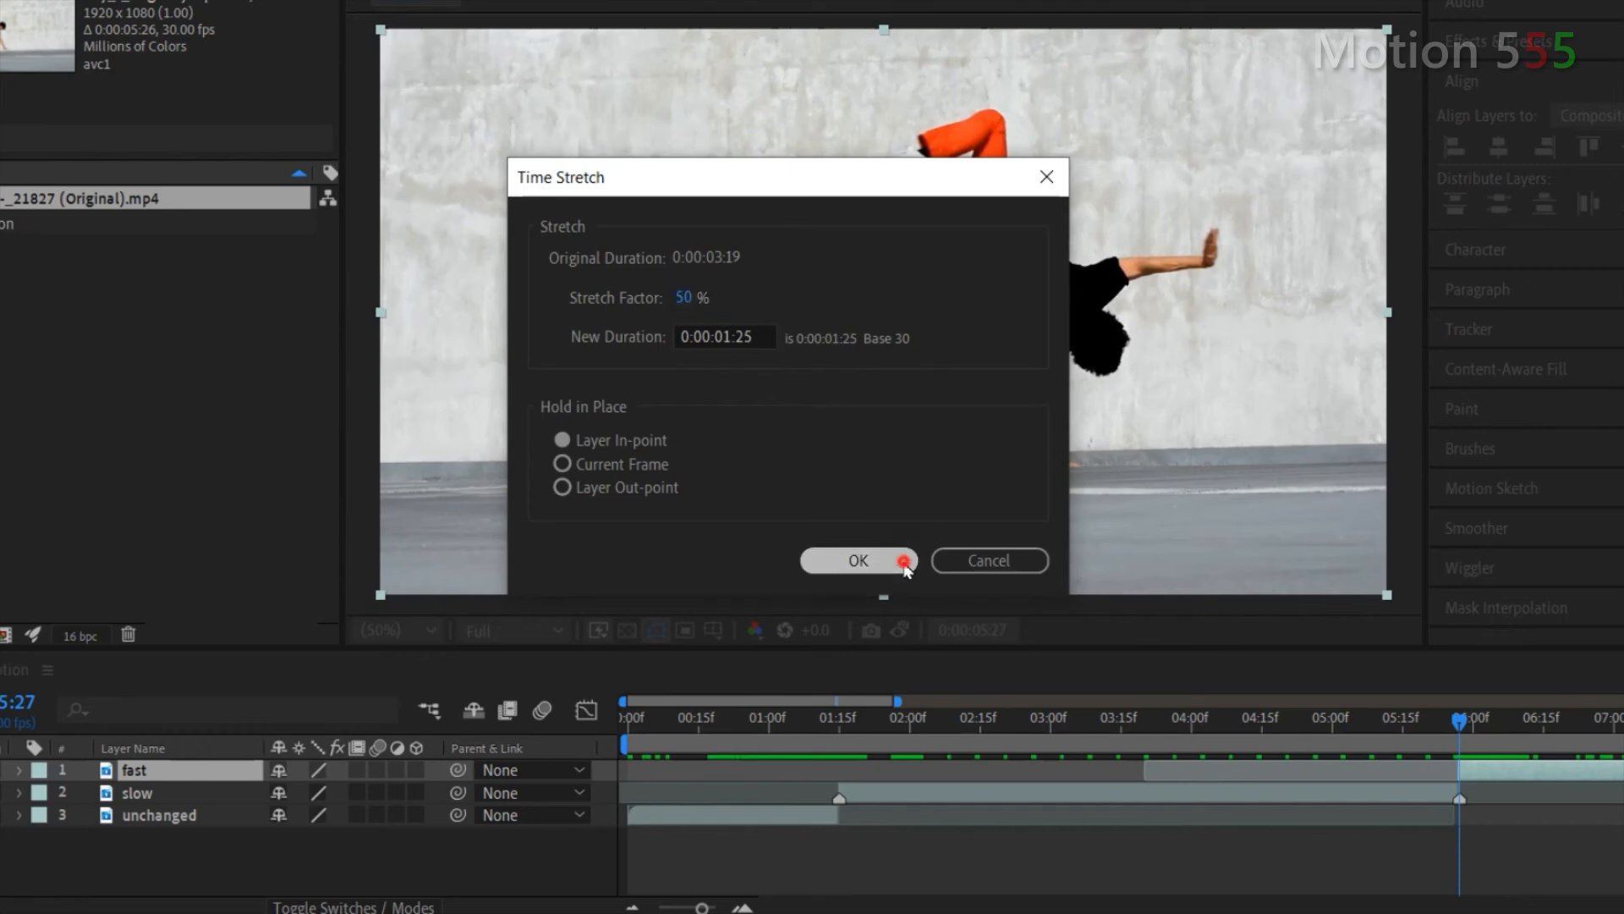
{"action": "left_click", "coordinate": [856, 560]}
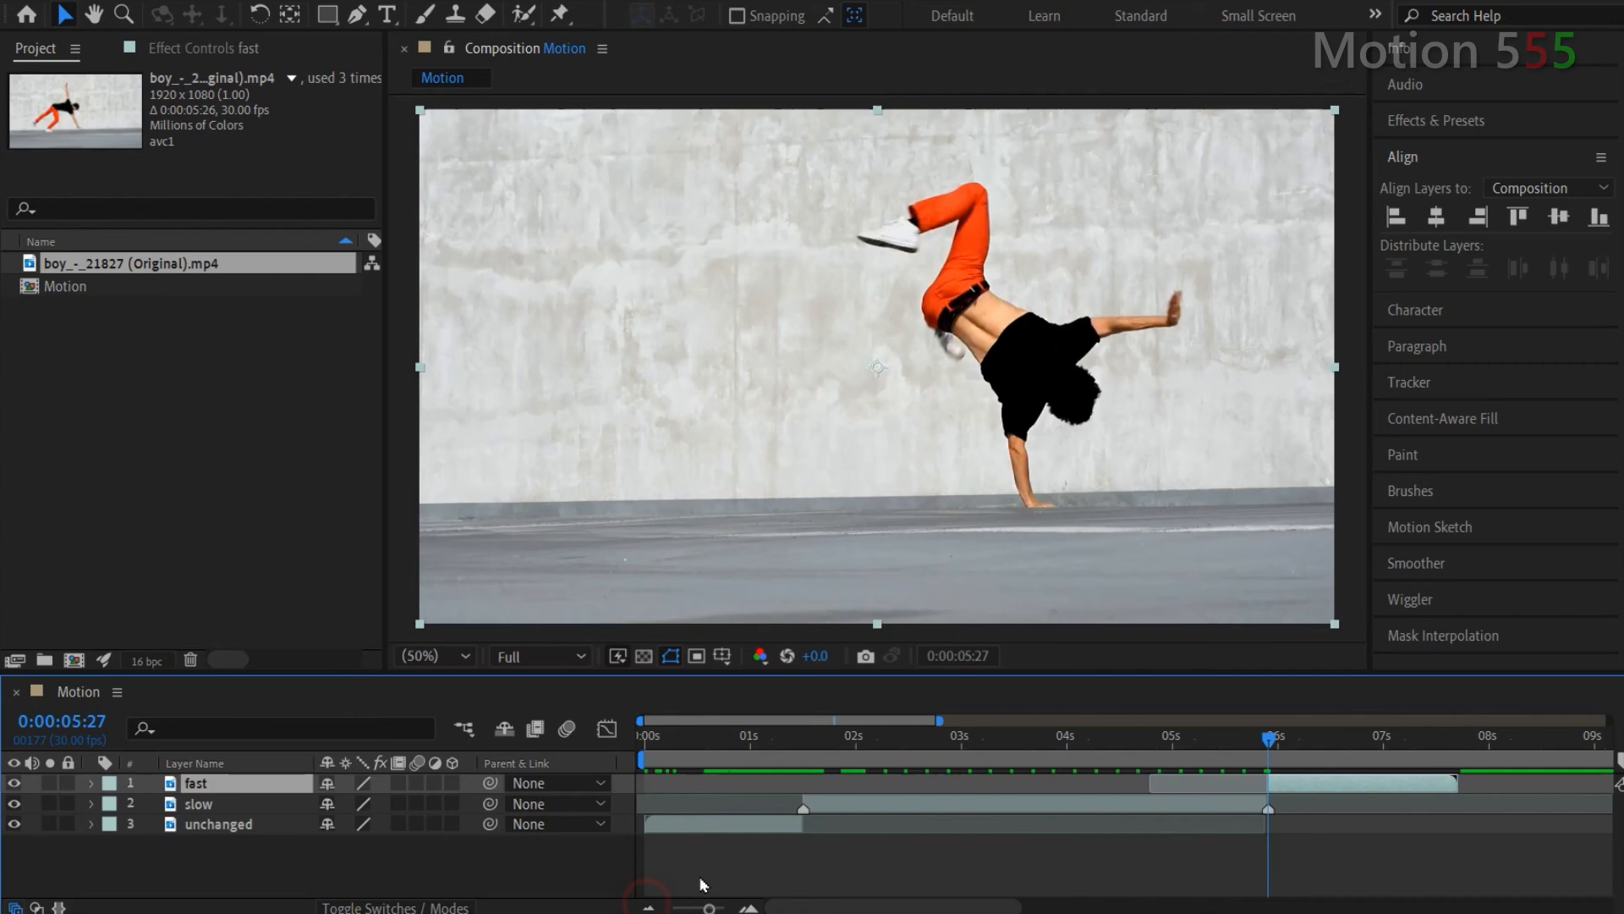
{"action": "mouse_move", "coordinate": [709, 873]}
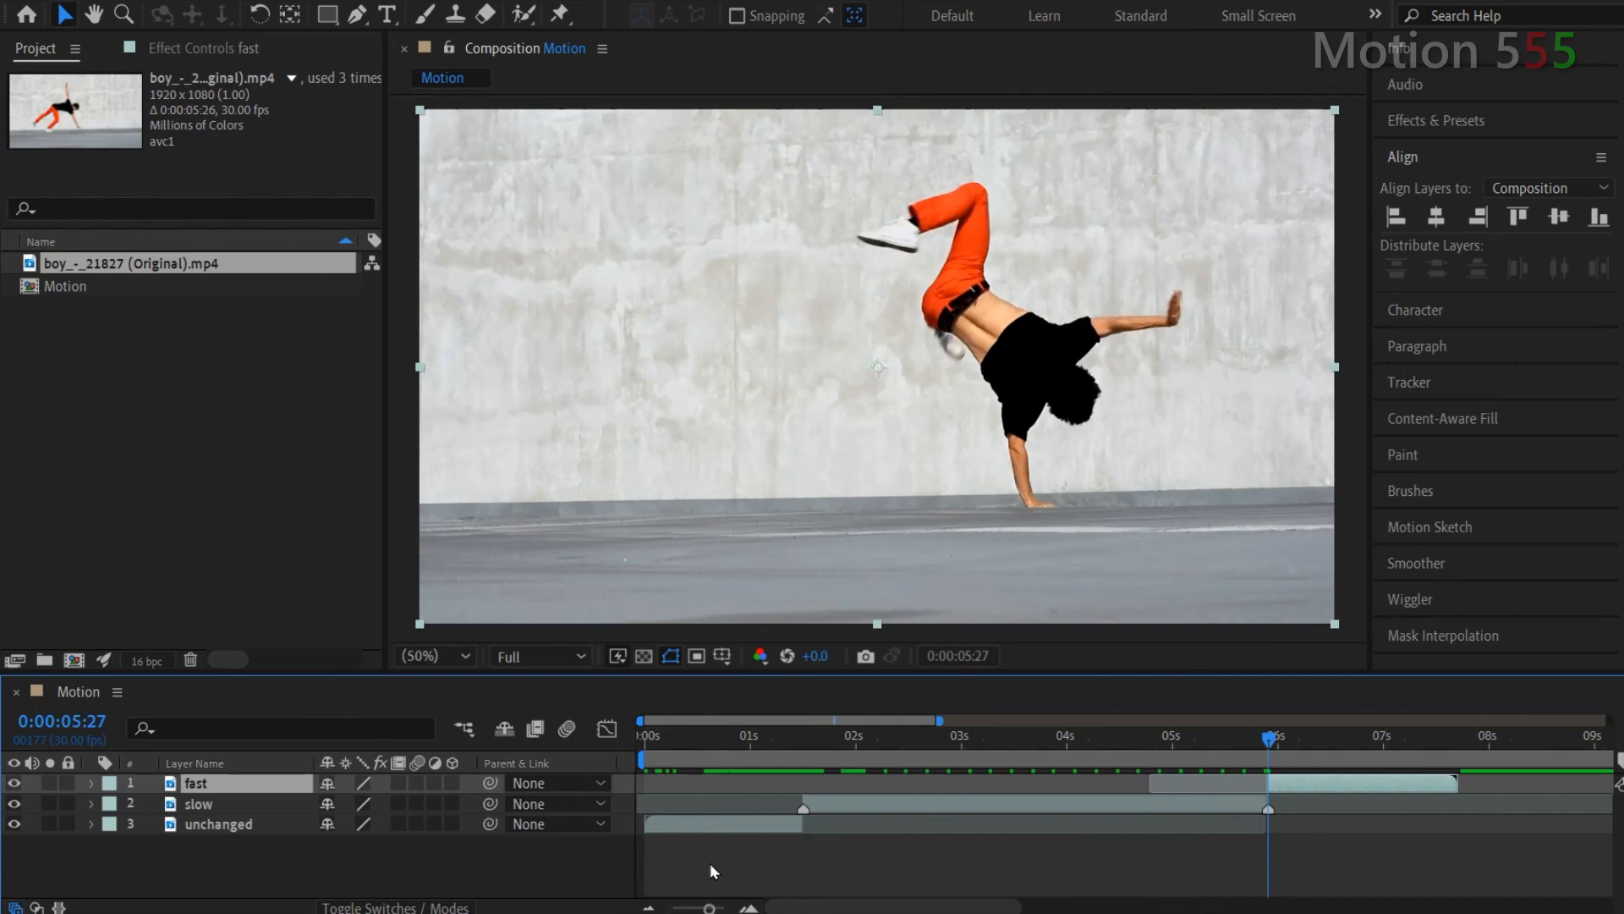
{"action": "mouse_move", "coordinate": [1401, 754]}
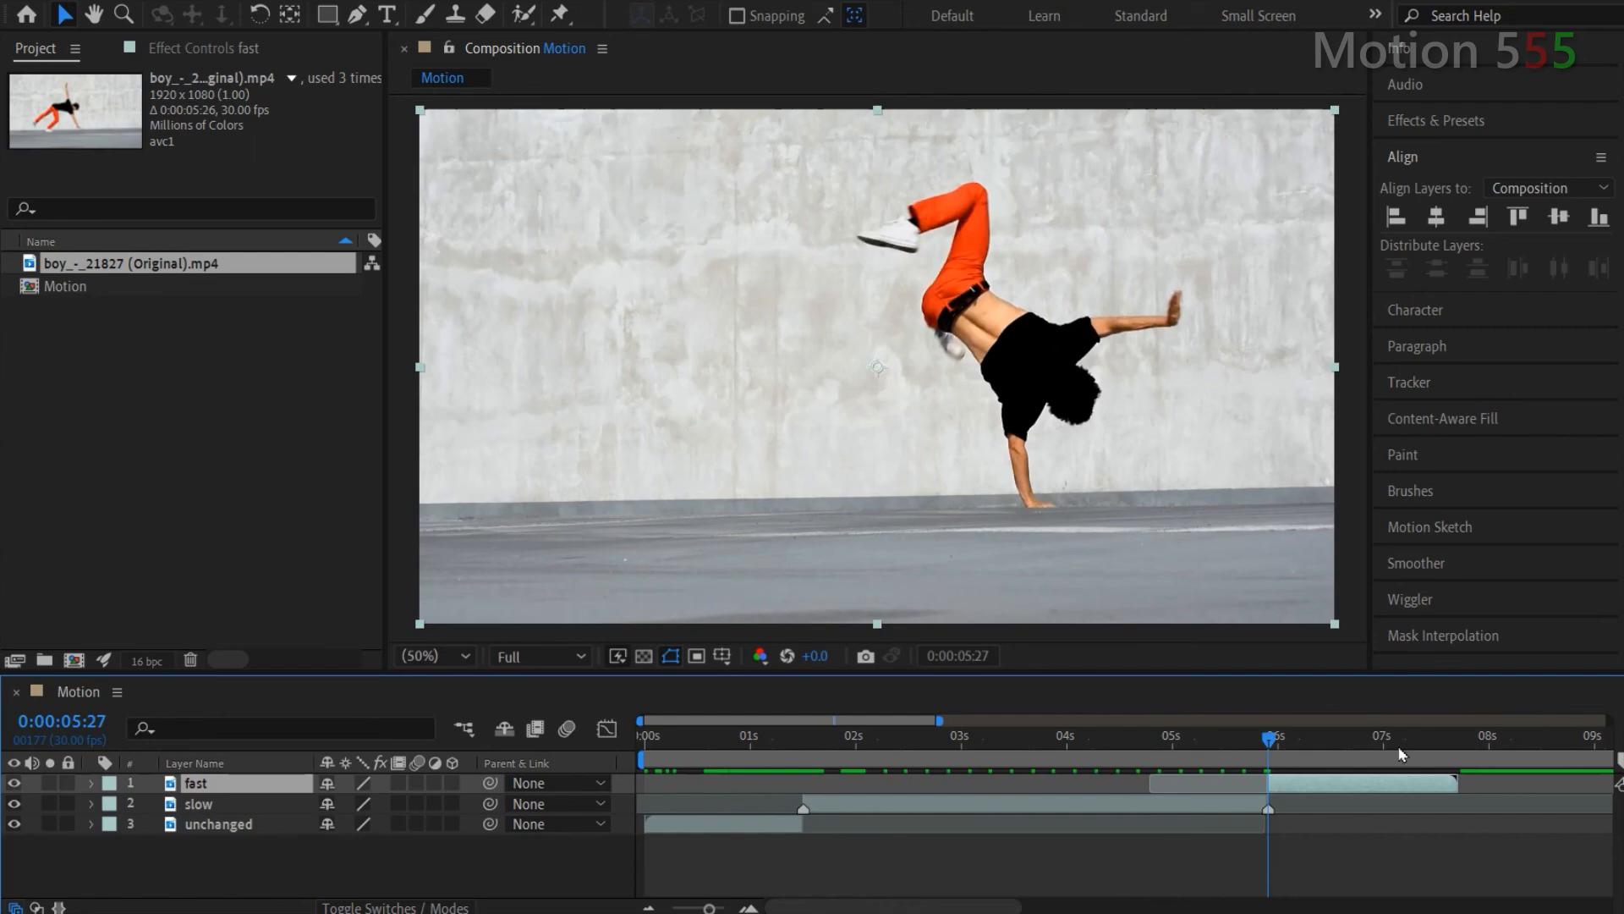
Step: End the work area at the fast layer's out-point, 0:00:07:21, and trim the comp to it
{"action": "key", "text": "n"}
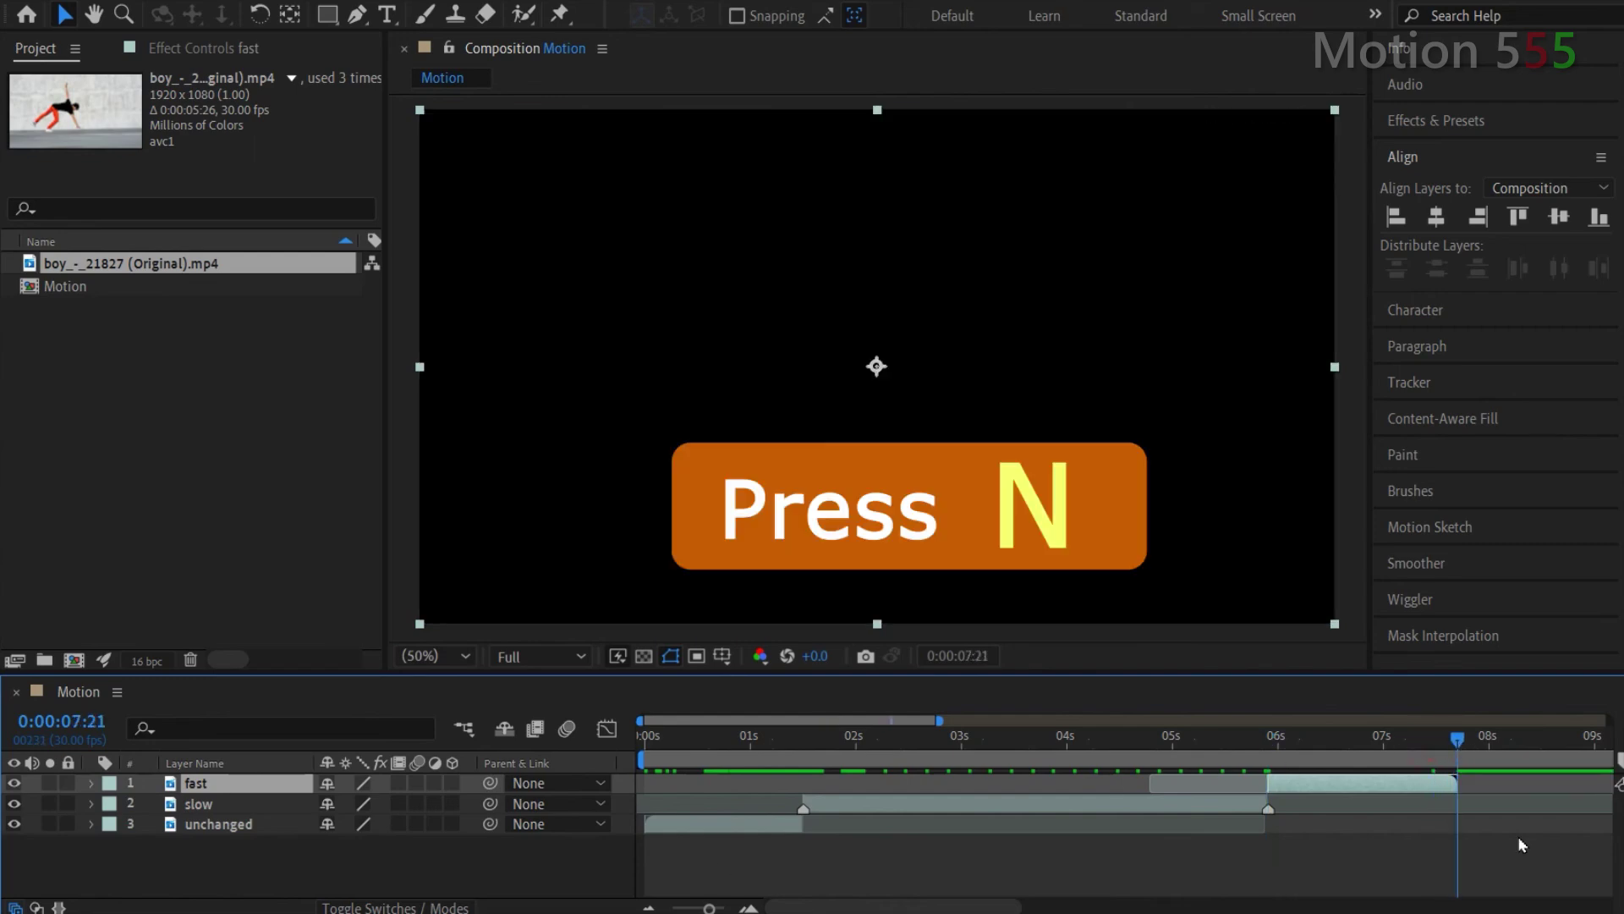
{"action": "key", "text": "n"}
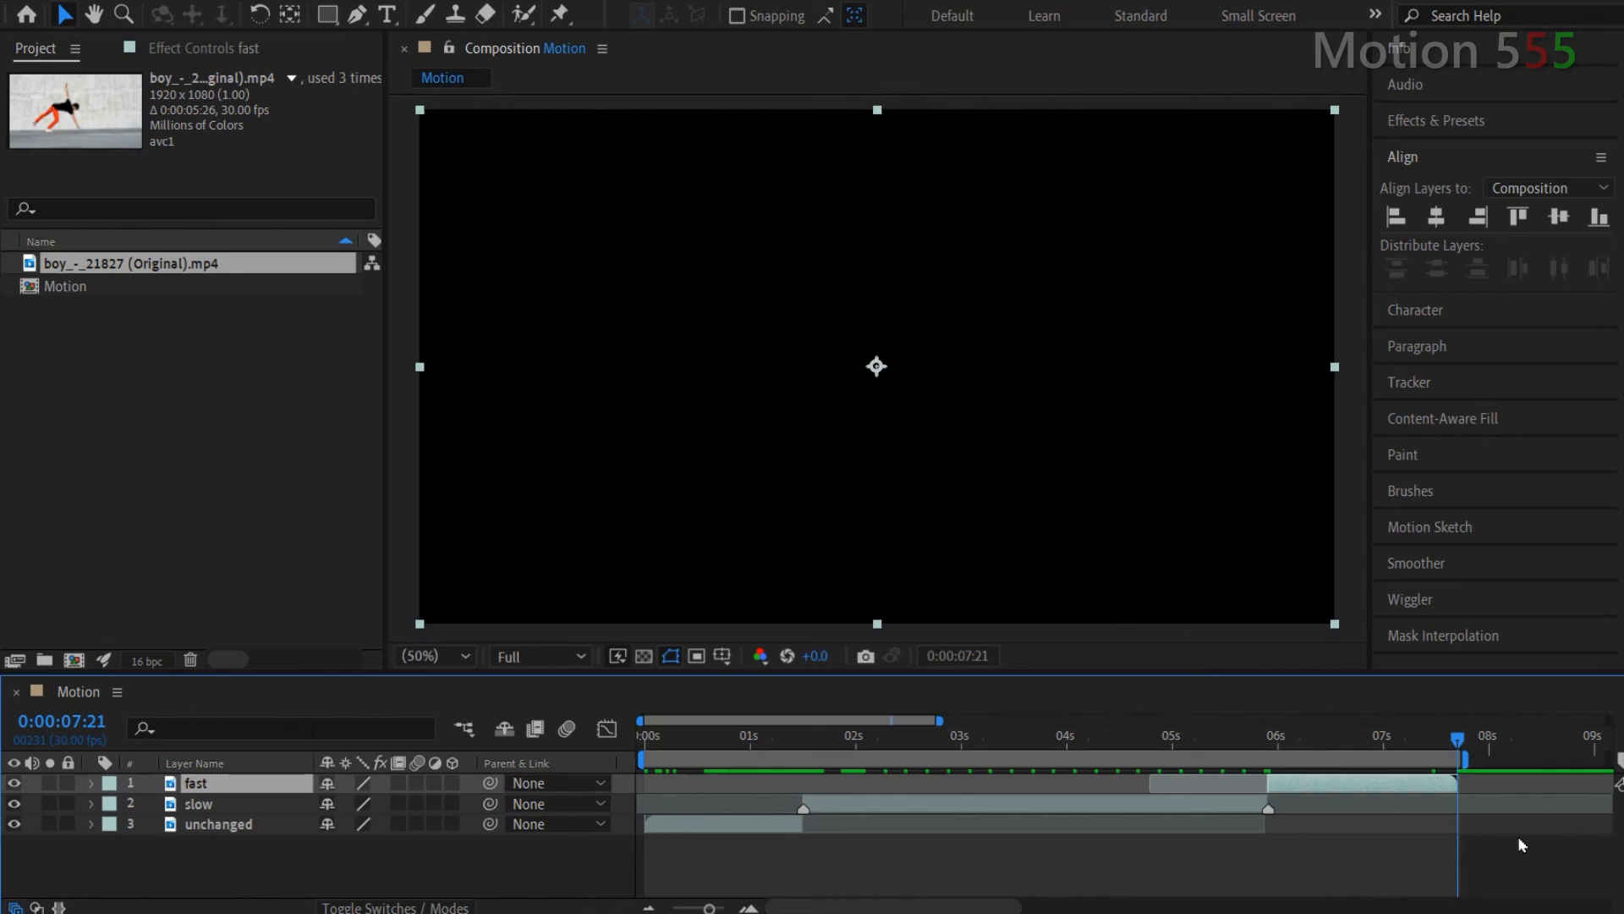
{"action": "mouse_move", "coordinate": [1406, 758]}
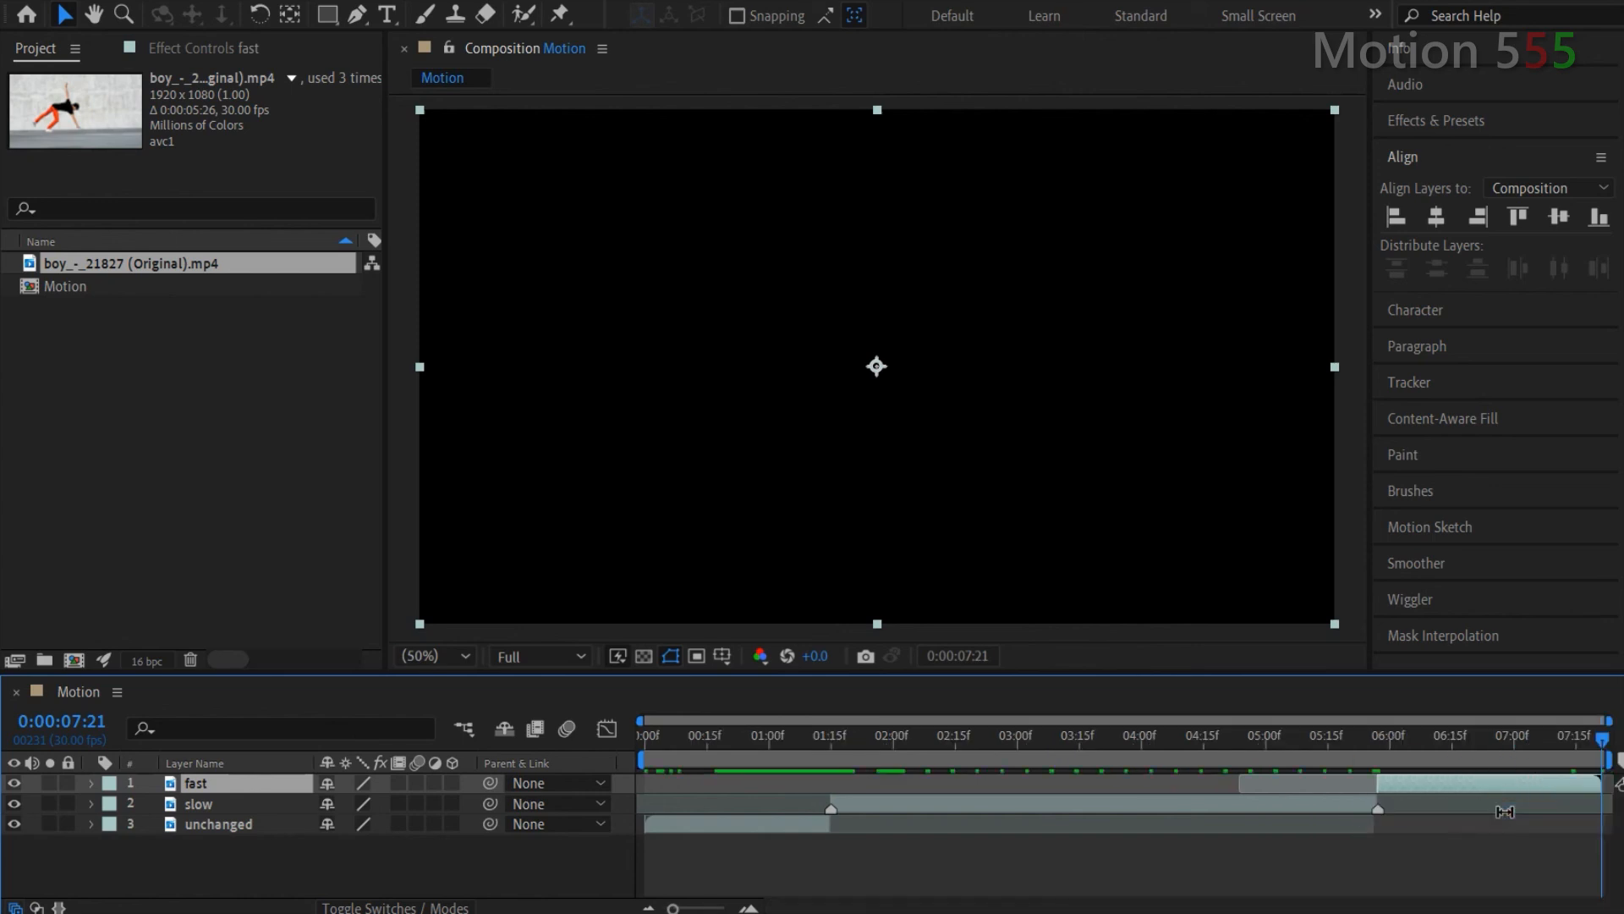
{"action": "left_click", "coordinate": [640, 736]}
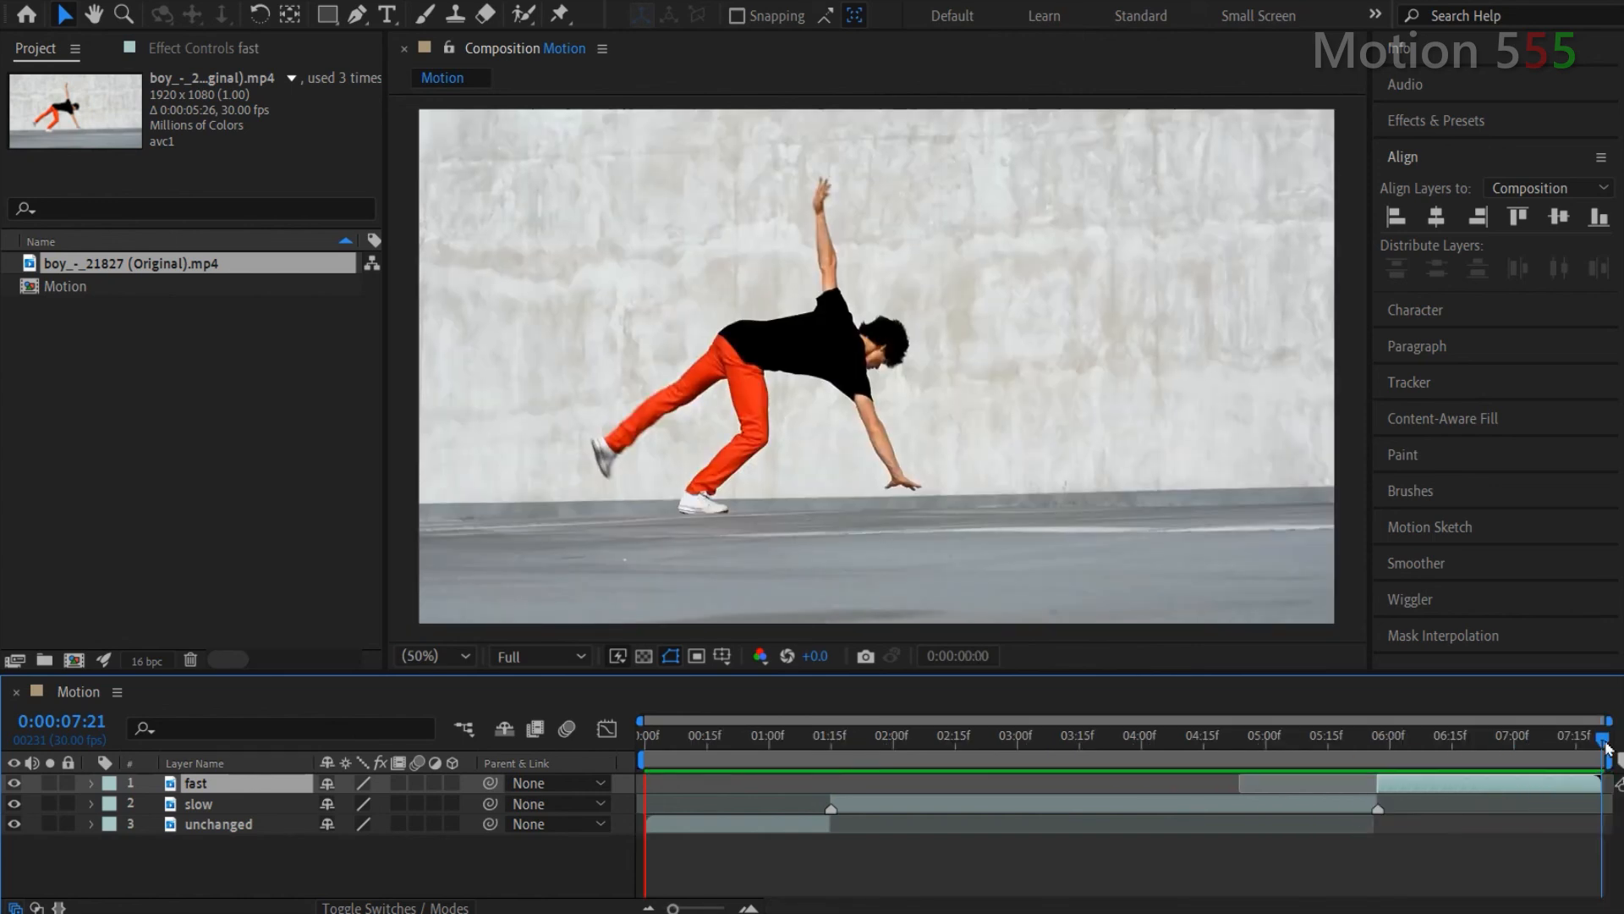